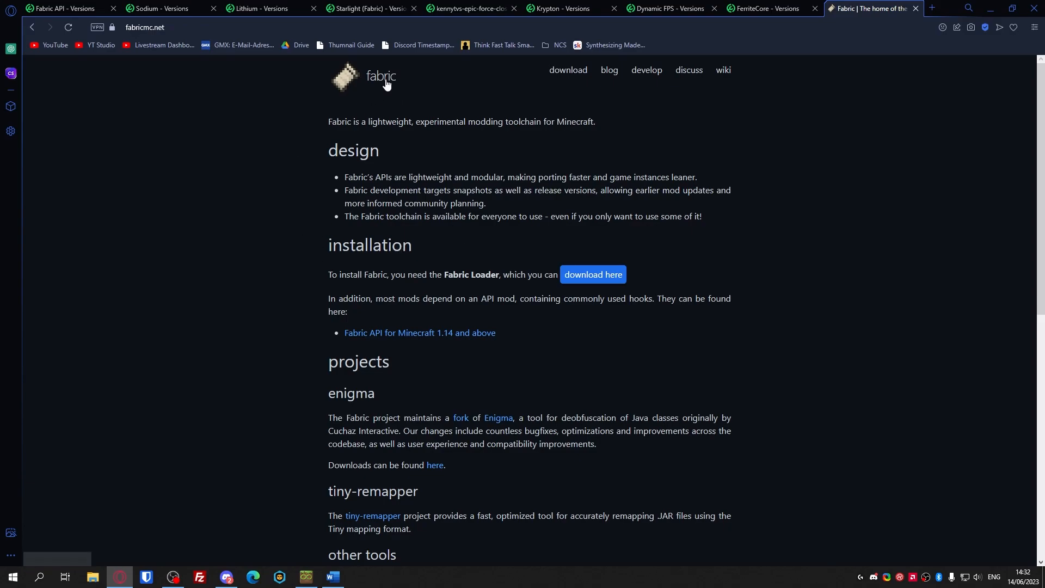
Step: Move the MultiMC window aside and reach the Fabric installer download page via 'download here'
left_click(305, 577)
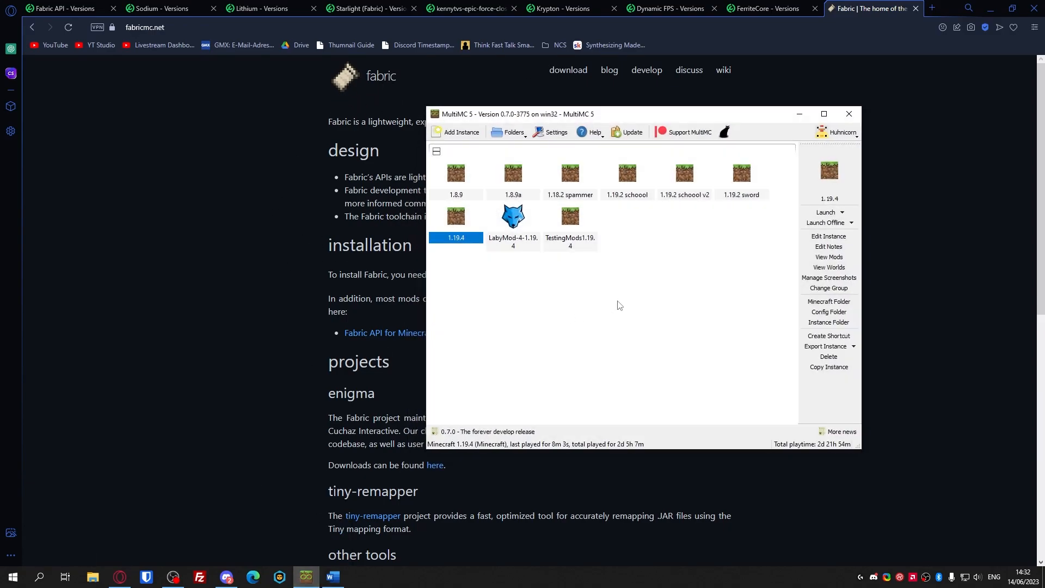
left_click_drag(513, 114, 666, 106)
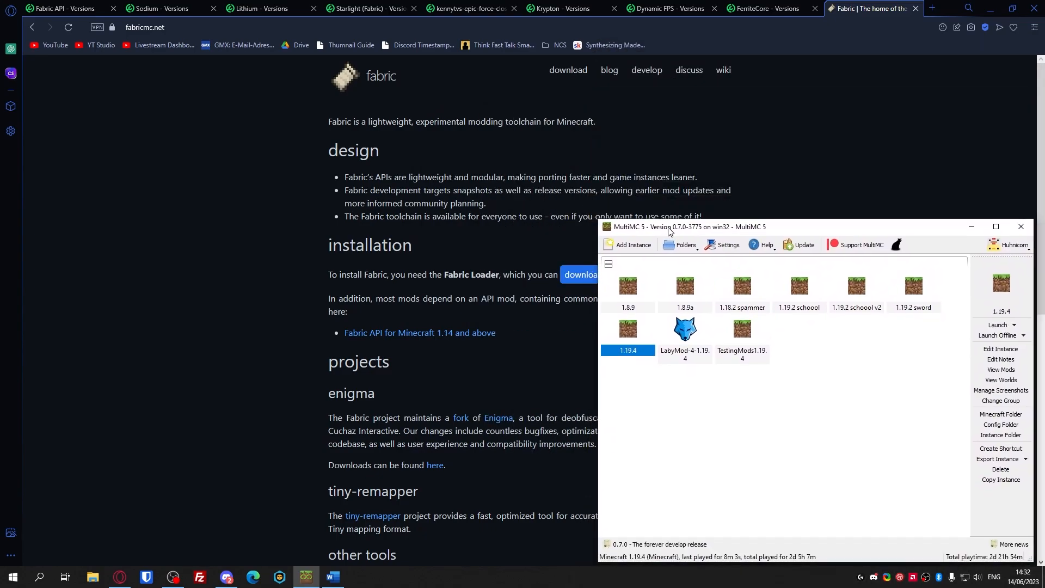
mouse_move(331, 341)
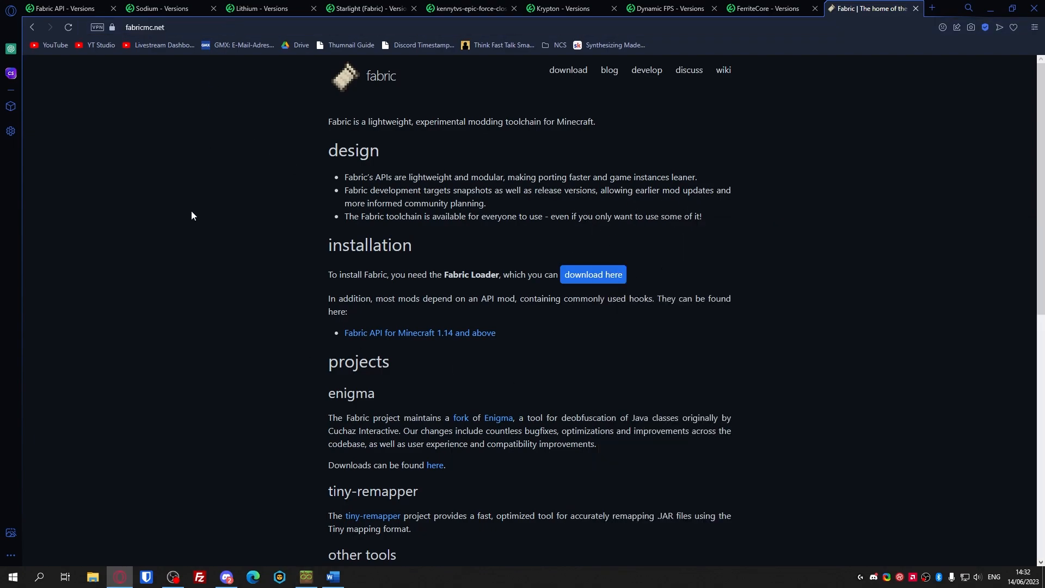
left_click(592, 274)
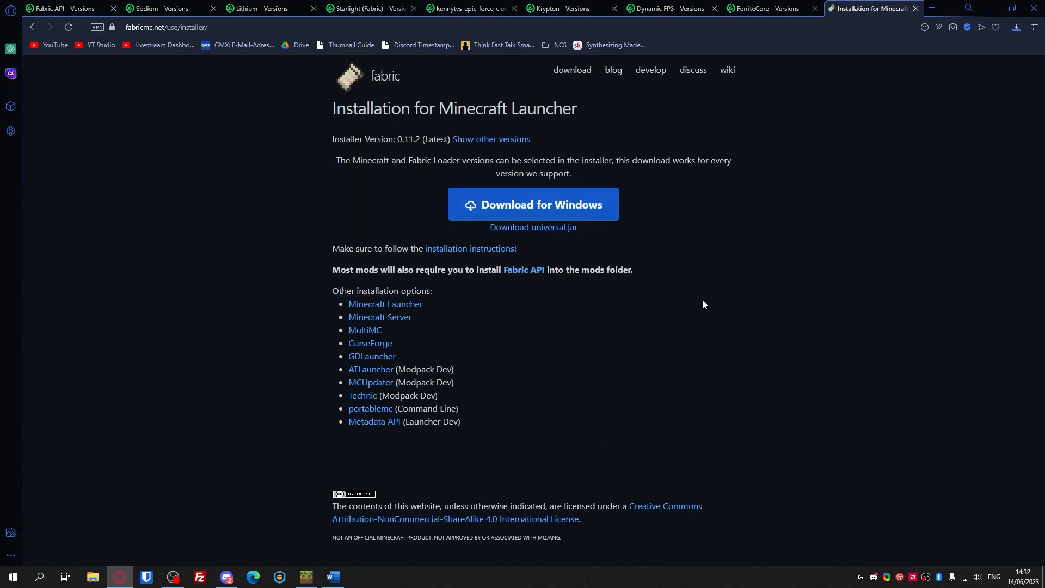
Step: Download and run the Windows Fabric installer, leaving Client on Minecraft 1.20.1, loader 0.14.21
left_click(533, 203)
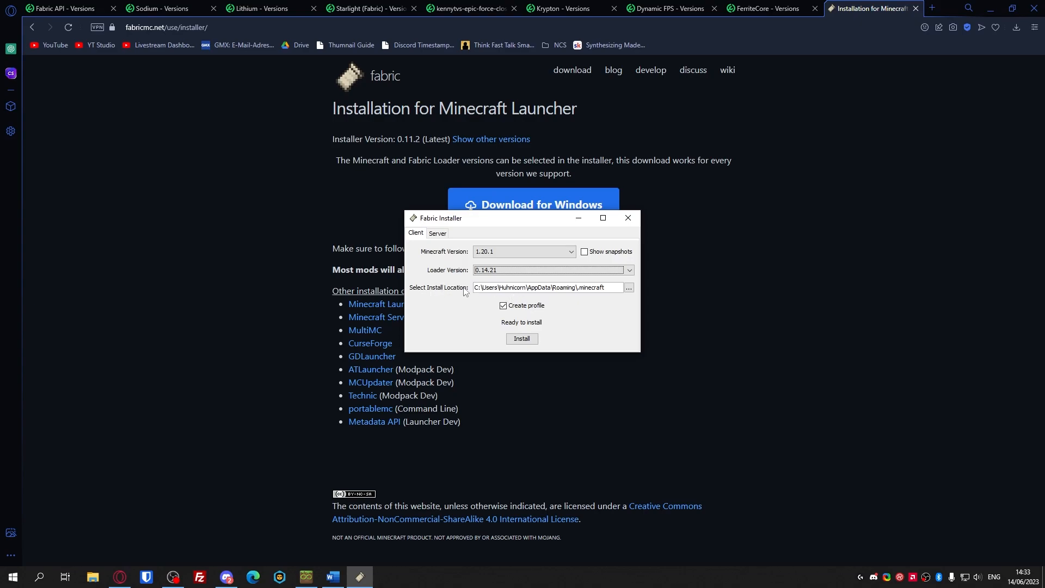
Step: Add a Minecraft 1.20.1 instance named '1.20.1 optimization' and start installing Fabric on it
left_click(307, 577)
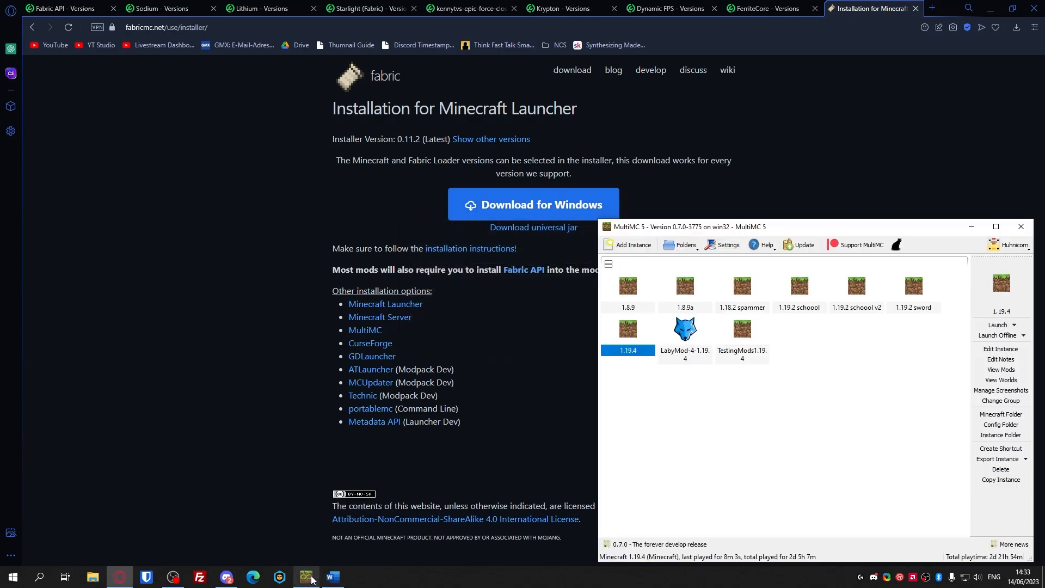
left_click(627, 247)
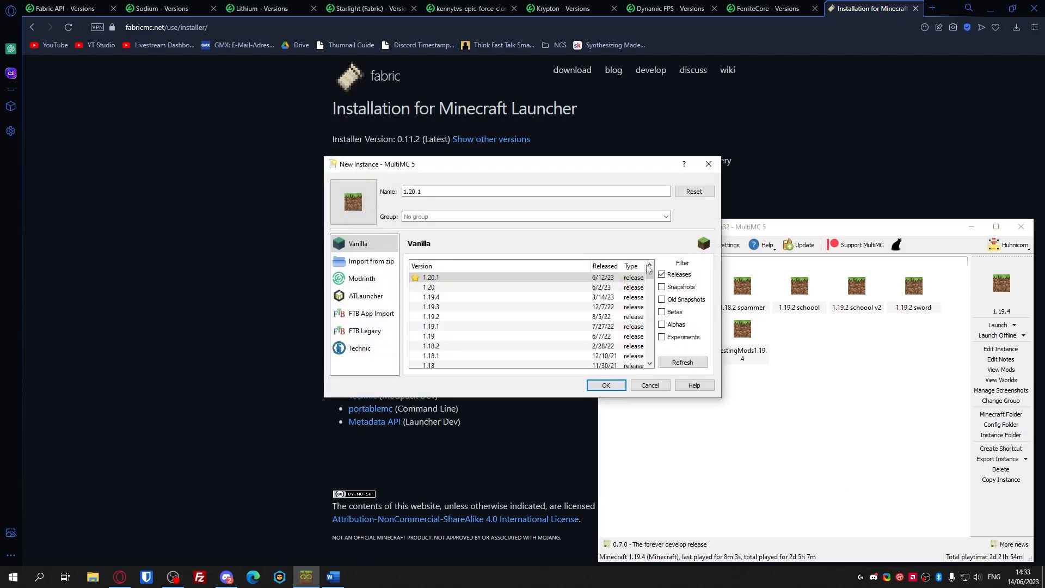
left_click(453, 191)
type(" optimiz")
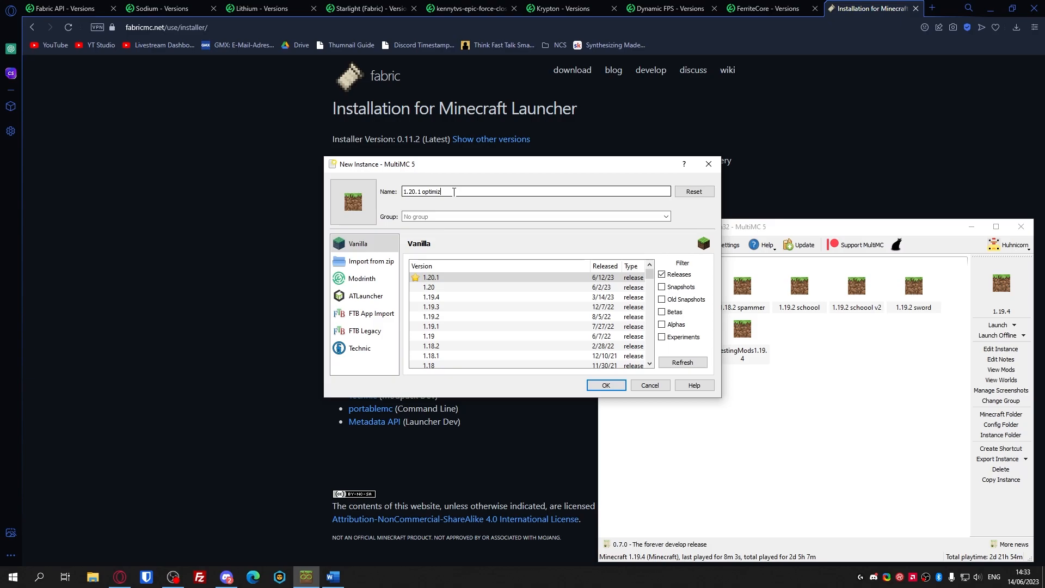
left_click(604, 385)
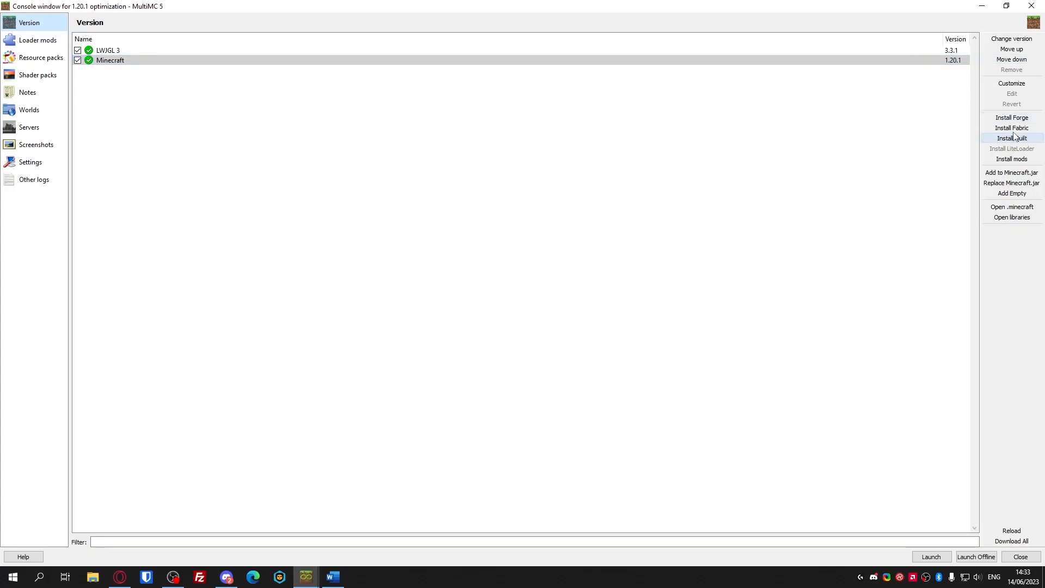
left_click(1011, 127)
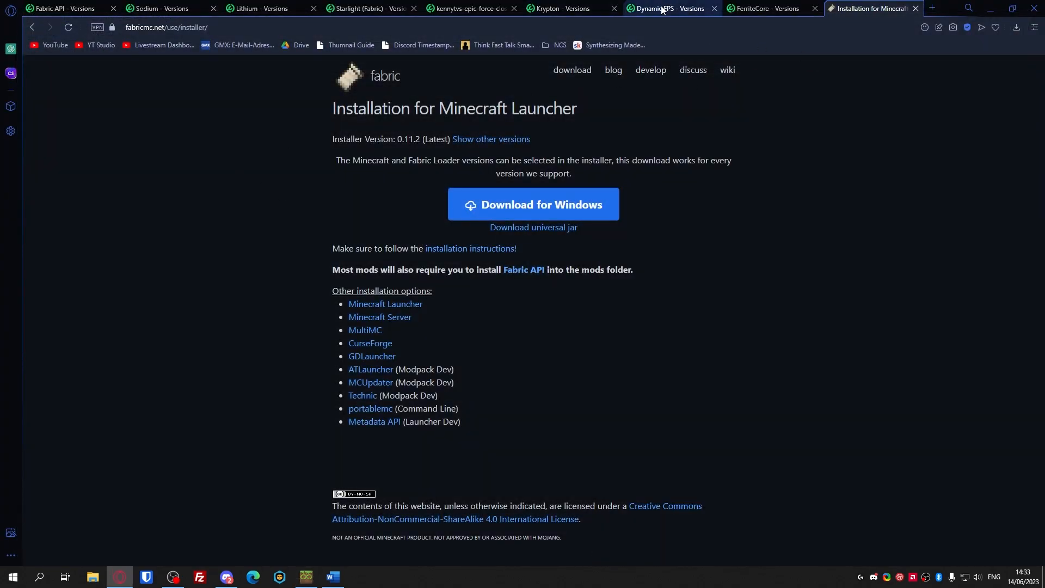
Step: Download Fabric API 0.83.1+1.20.1 and Sodium 0.4.10 from their Modrinth Versions pages
left_click(63, 8)
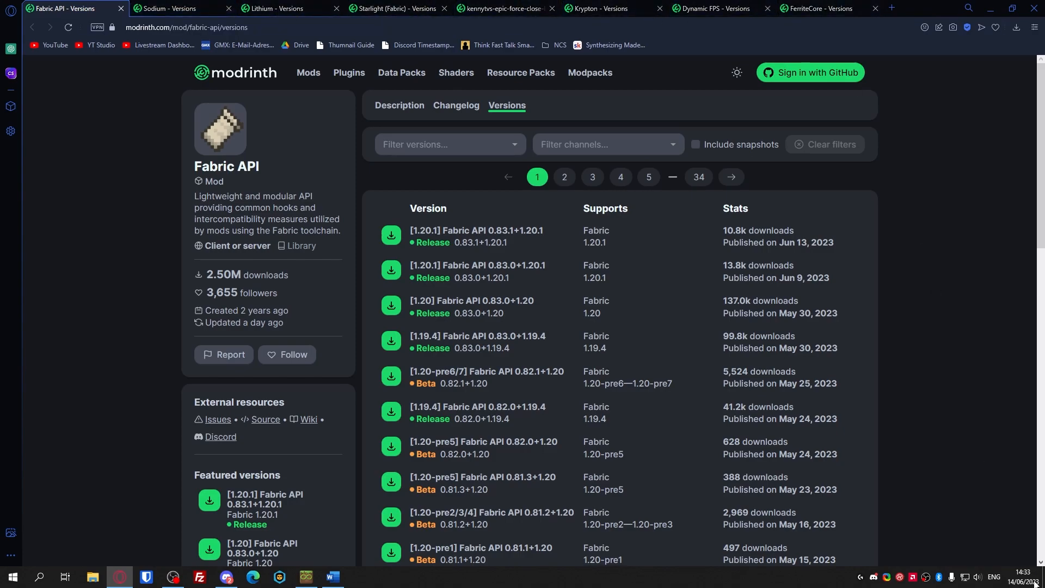
left_click(1019, 573)
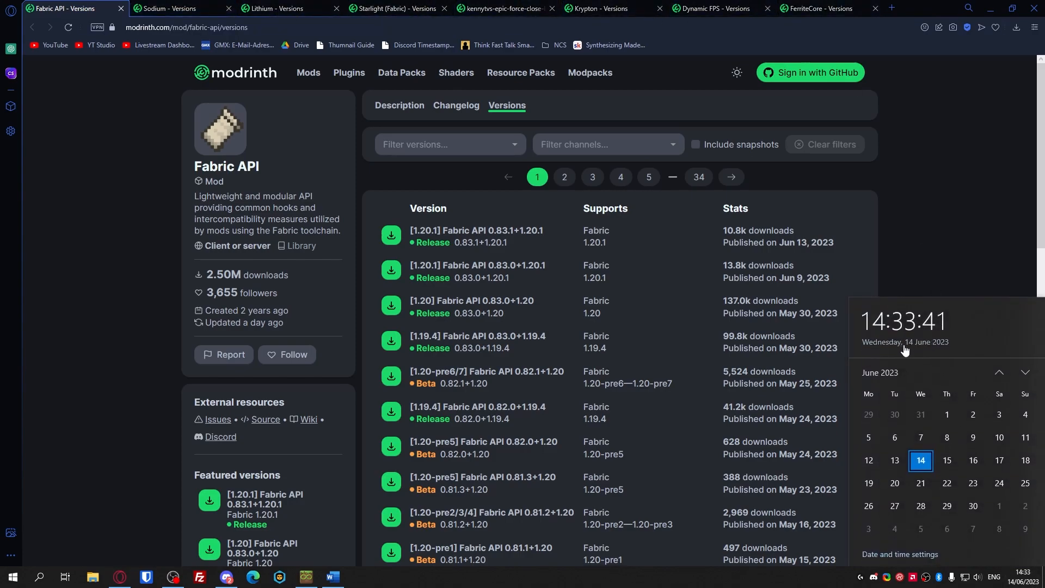
mouse_move(109, 282)
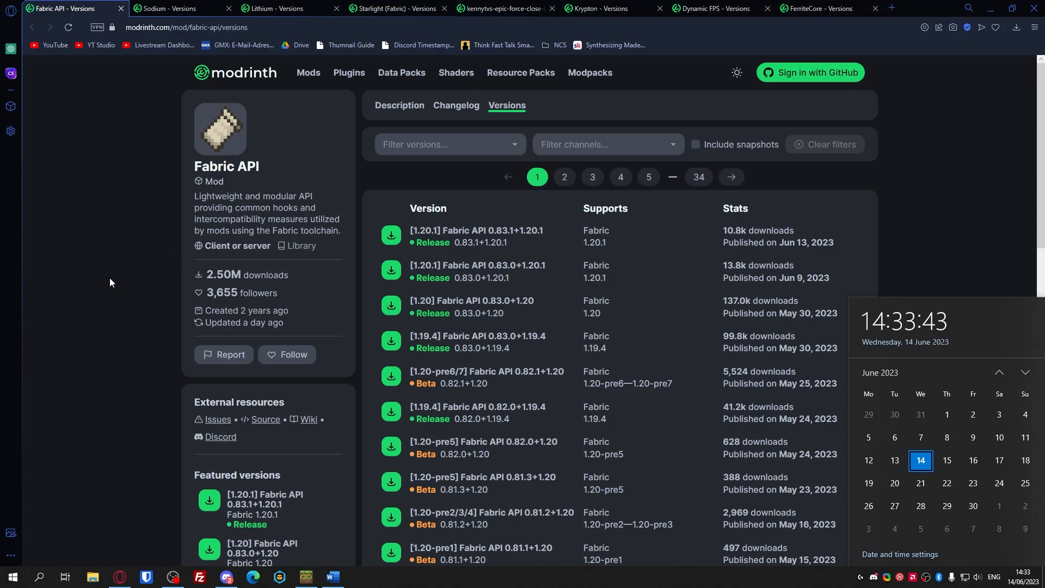
mouse_move(339, 228)
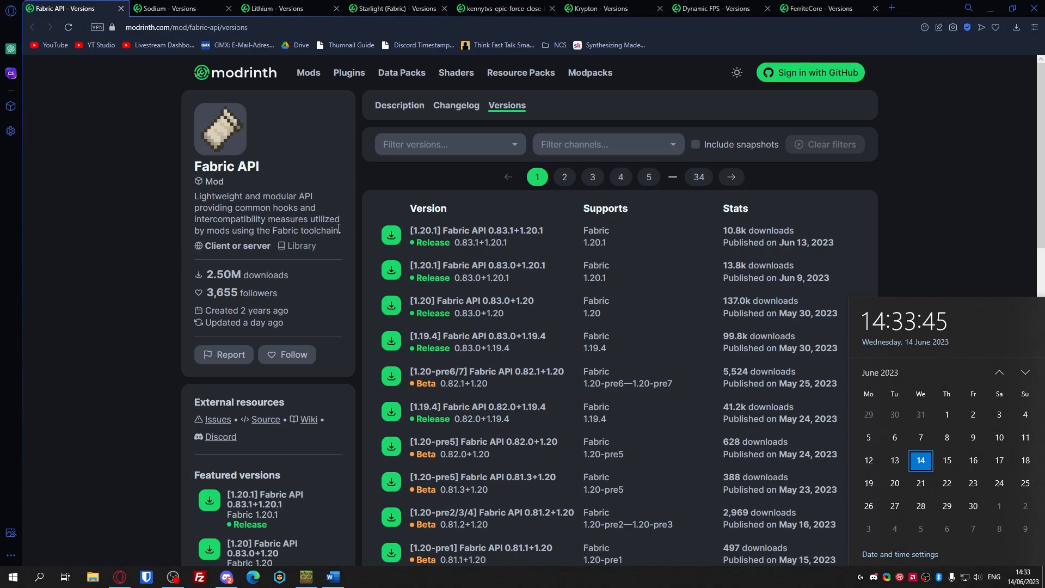
left_click(595, 8)
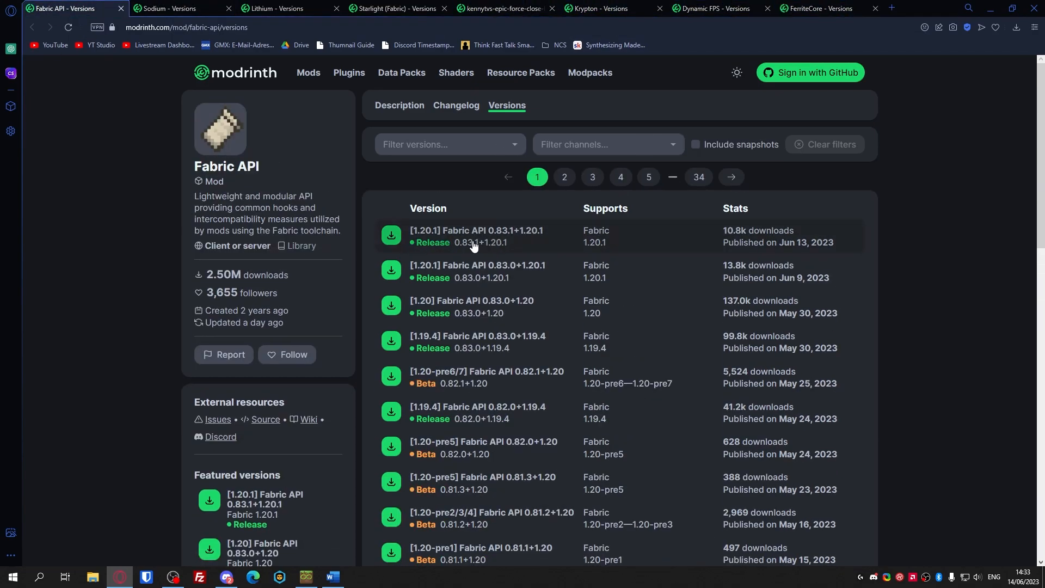
left_click(391, 235)
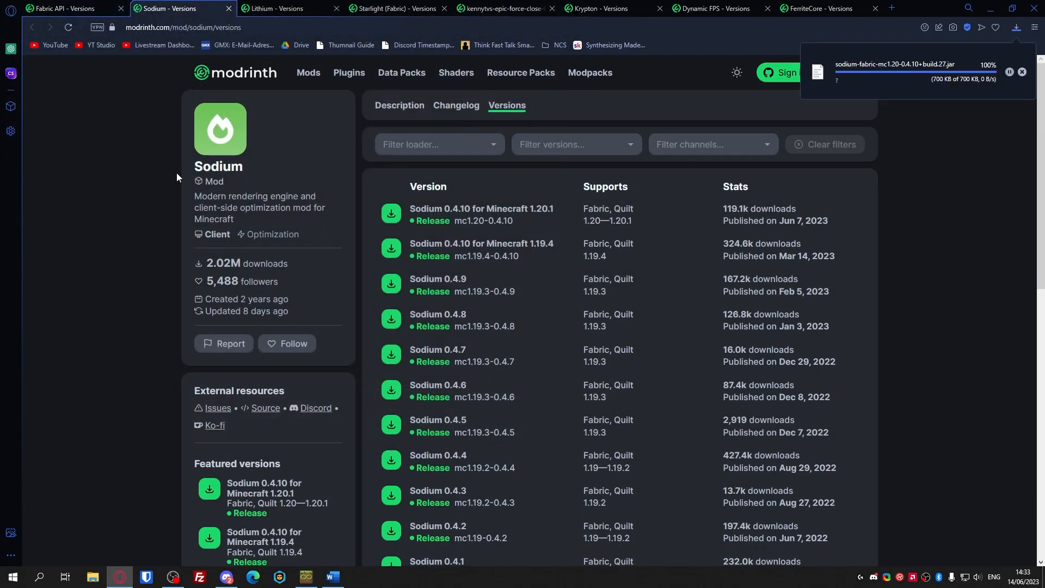
left_click(67, 8)
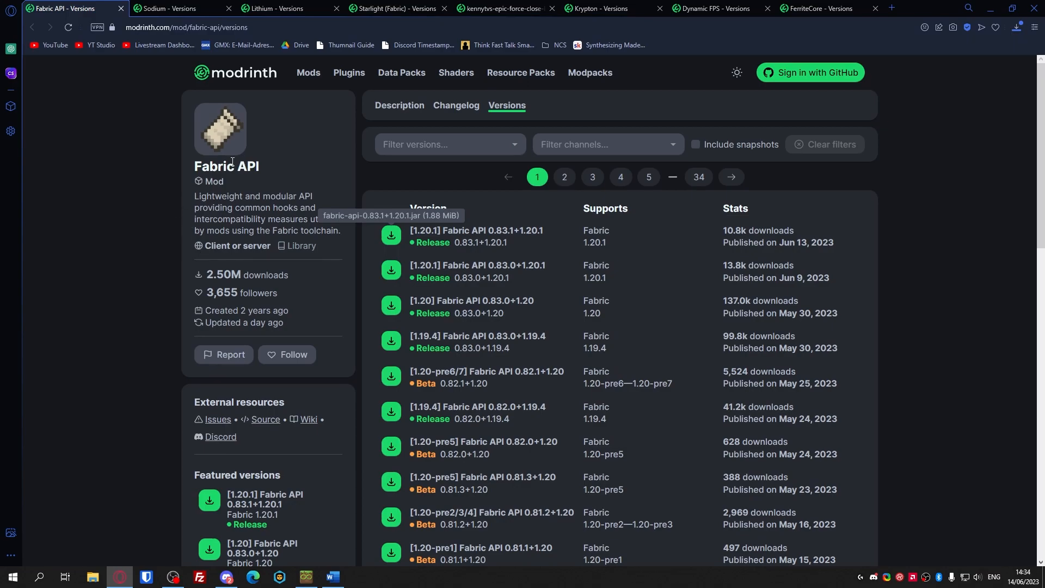
mouse_move(292, 212)
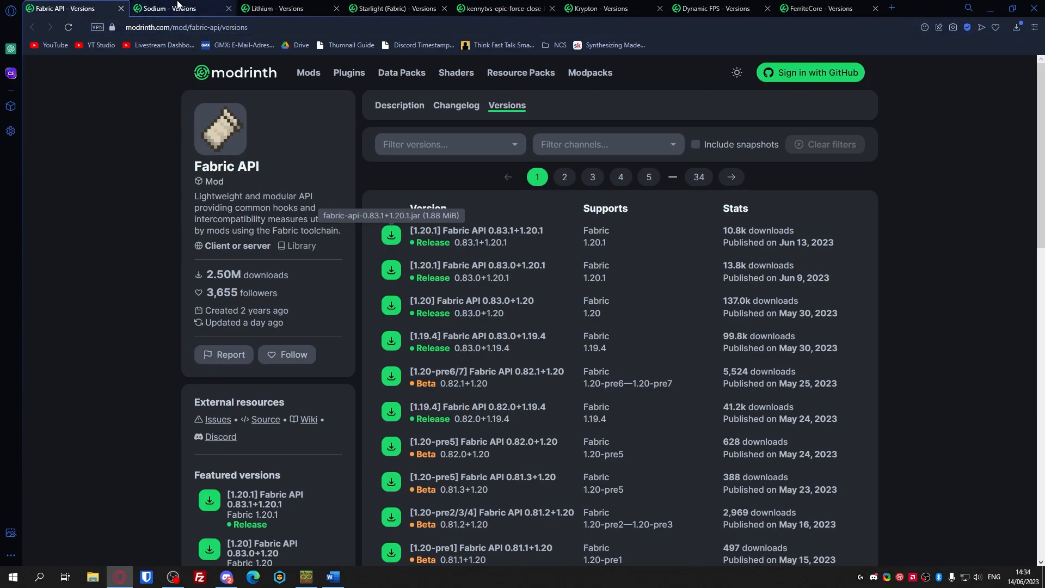
Step: Download Lithium 0.11.2, the loading-screen mod 2.1.1 and Krypton 0.2.3 into E:\temp
left_click(179, 8)
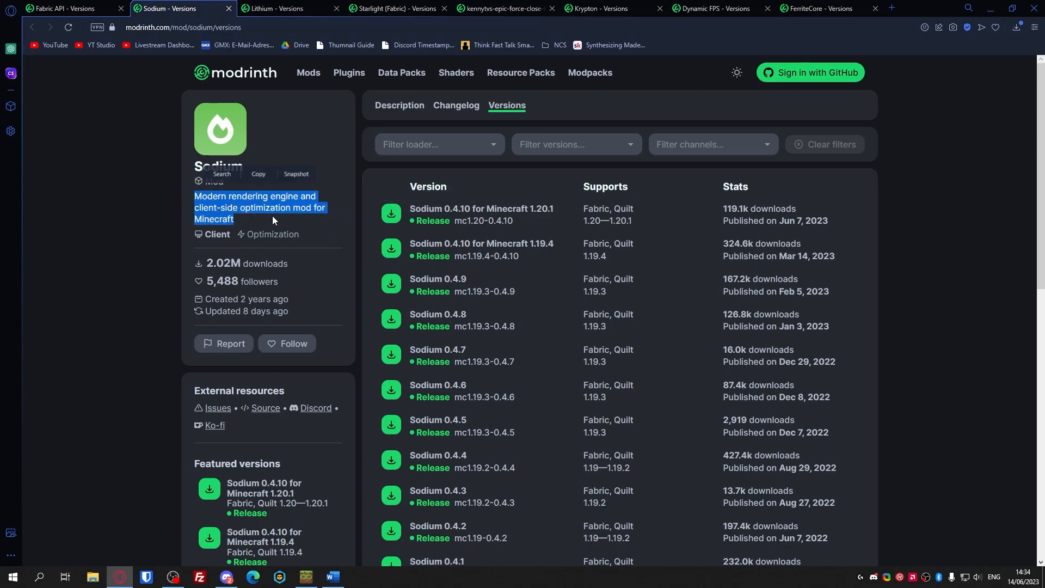
left_click(276, 7)
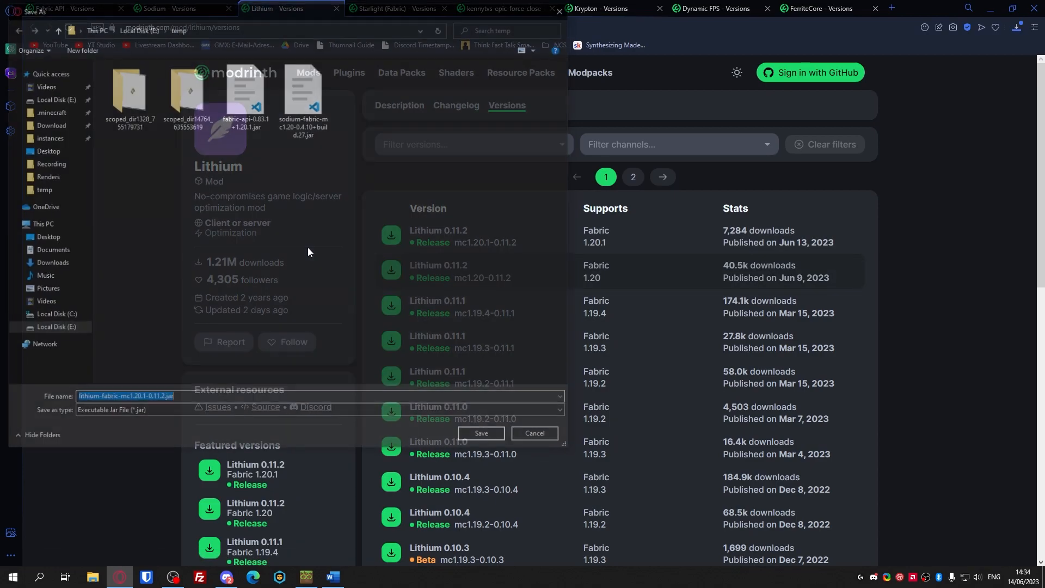
left_click(480, 433)
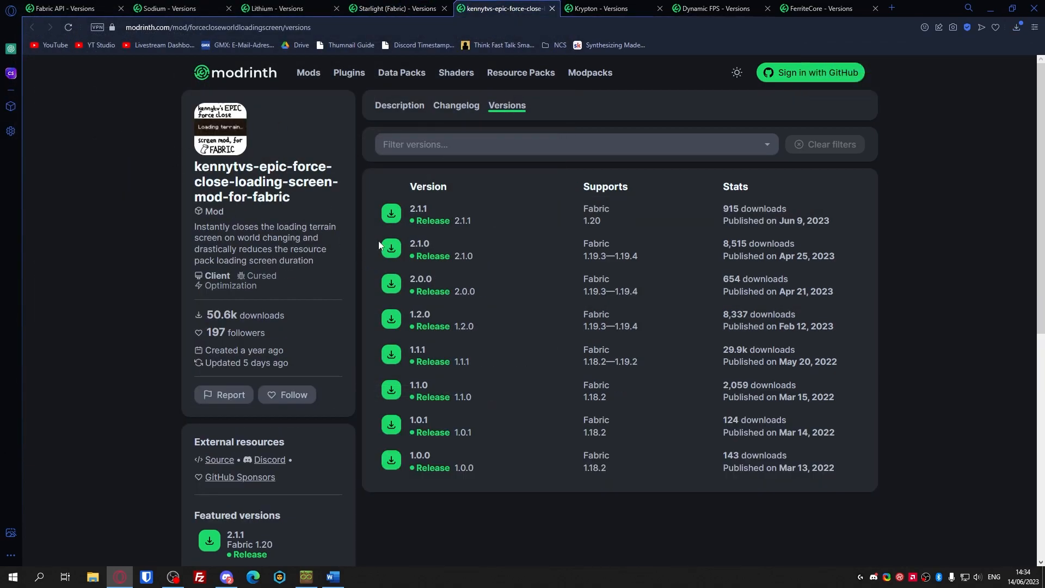
left_click(391, 213)
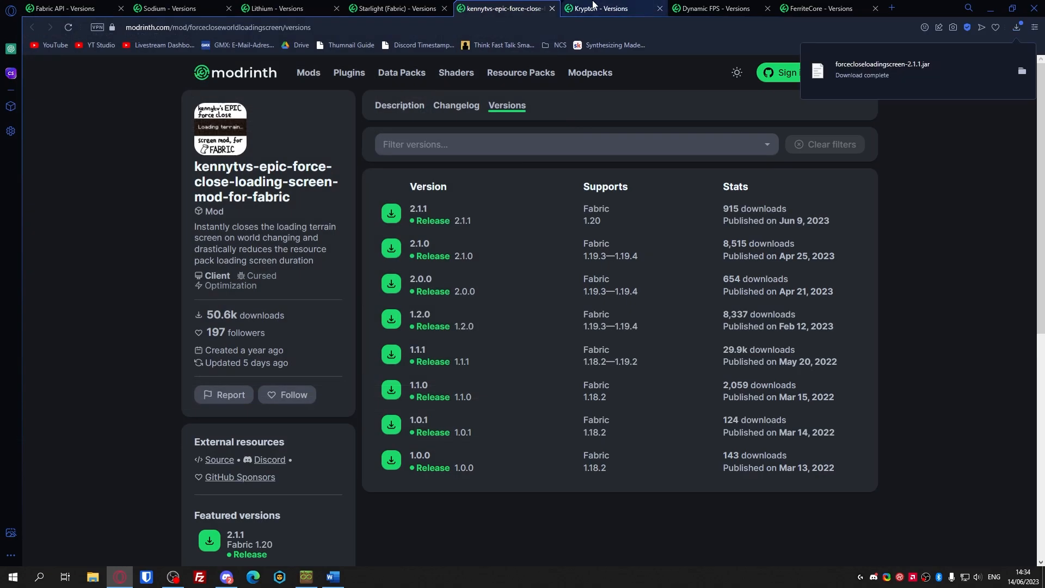
left_click(610, 8)
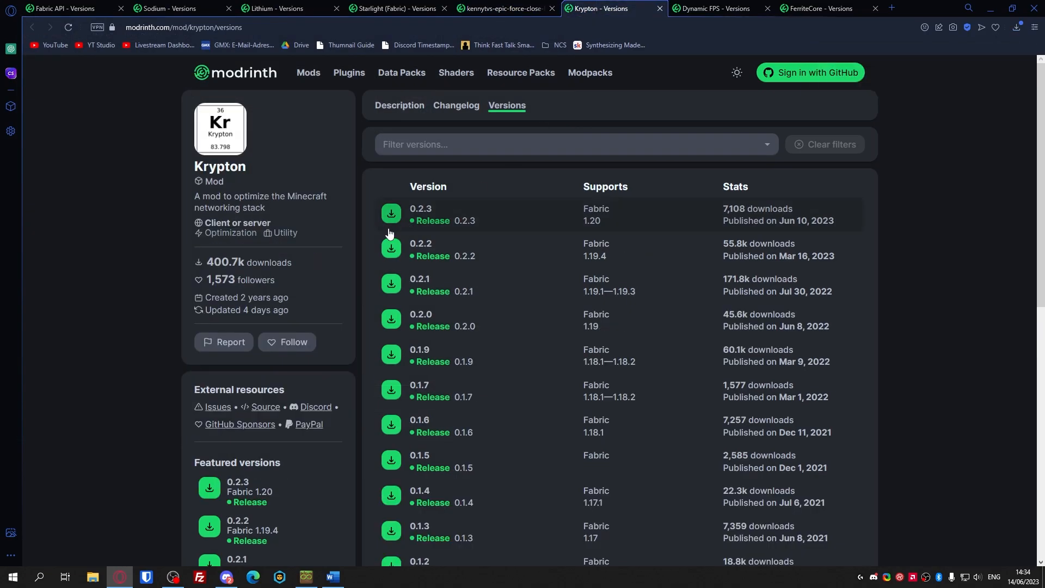
left_click(391, 214)
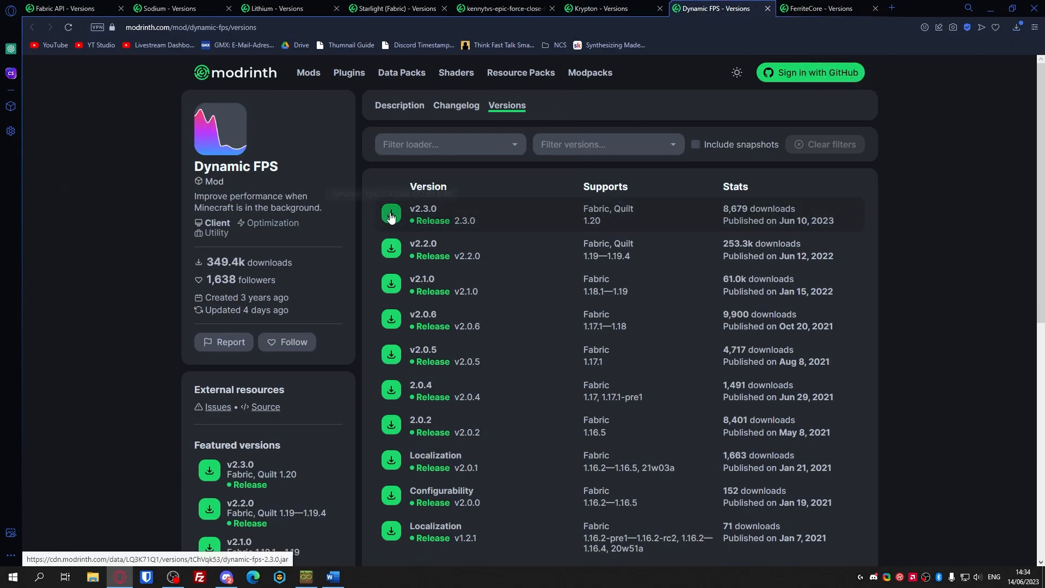
Step: Download Dynamic FPS v2.3.0 and FerriteCore 6.0.0 into E:\temp
left_click(391, 214)
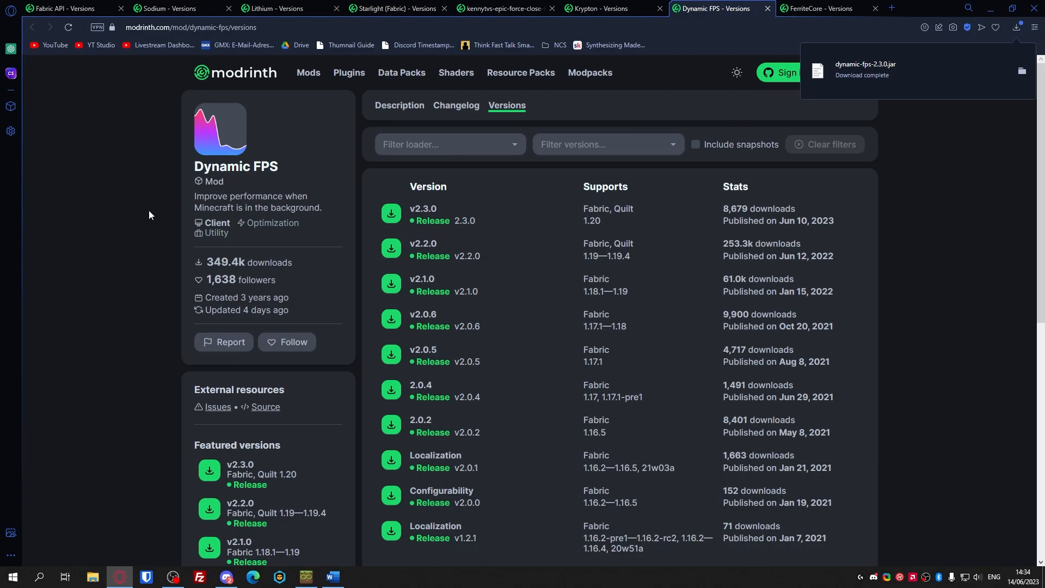
mouse_move(91, 266)
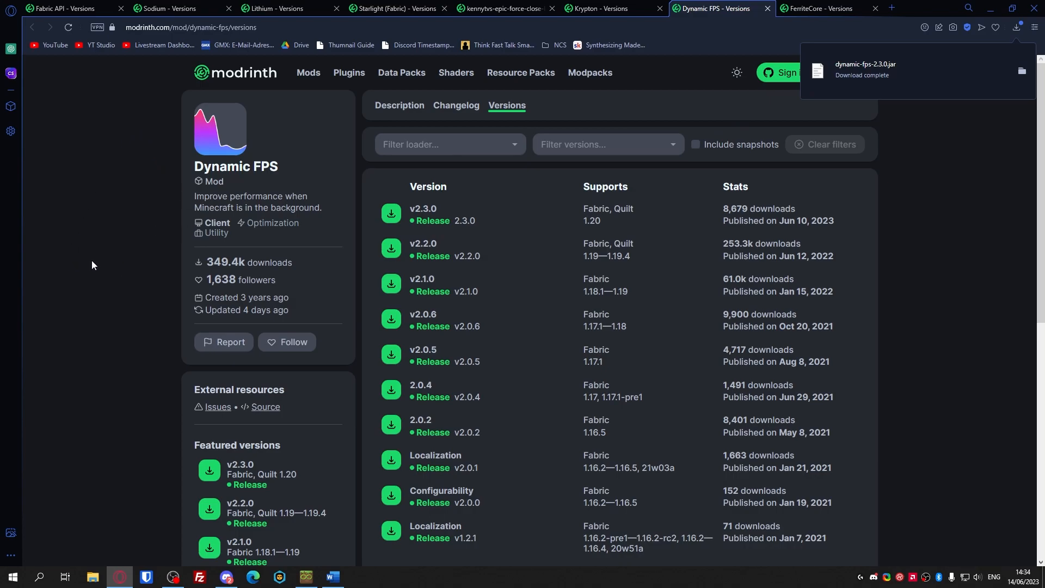
left_click(826, 7)
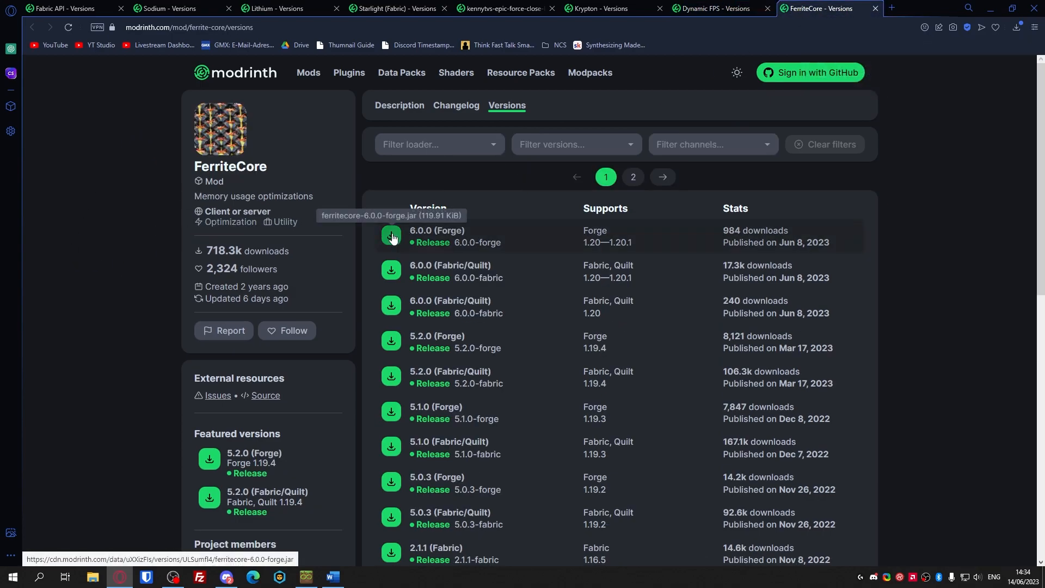
left_click(391, 237)
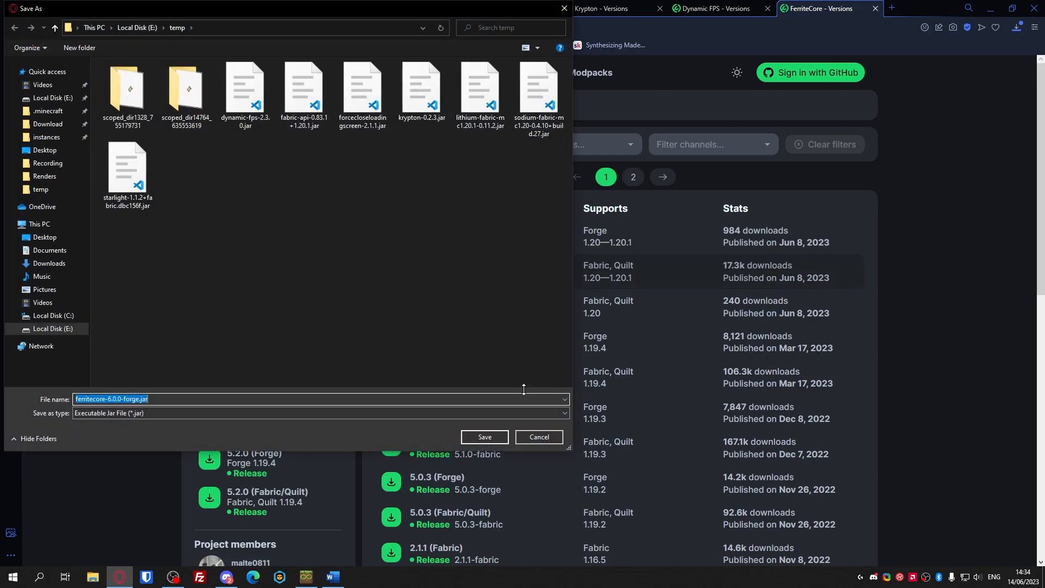
left_click(483, 436)
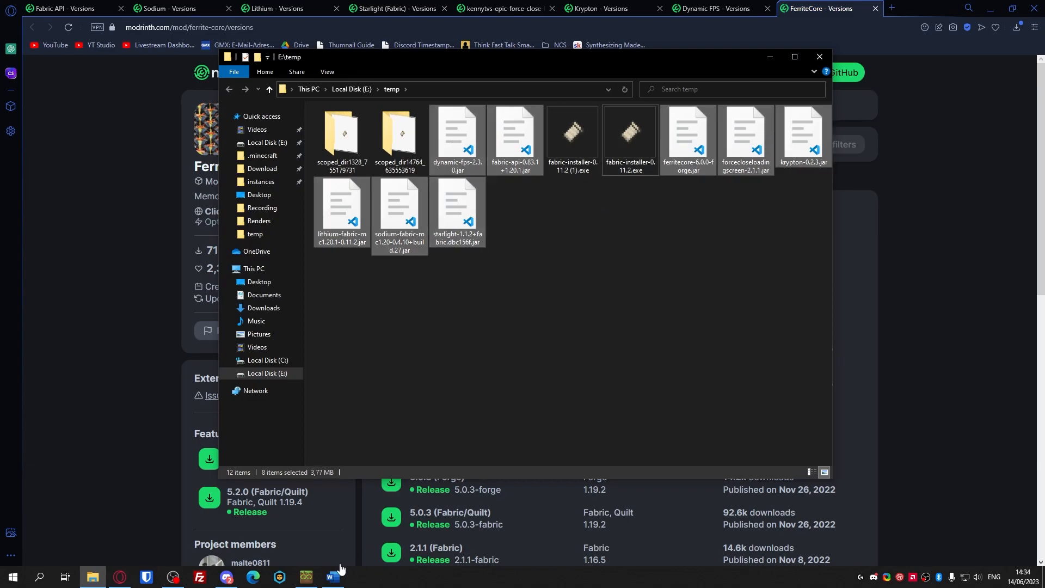
Step: Put away the temp folder and search %appdata% from the Start menu
left_click(305, 577)
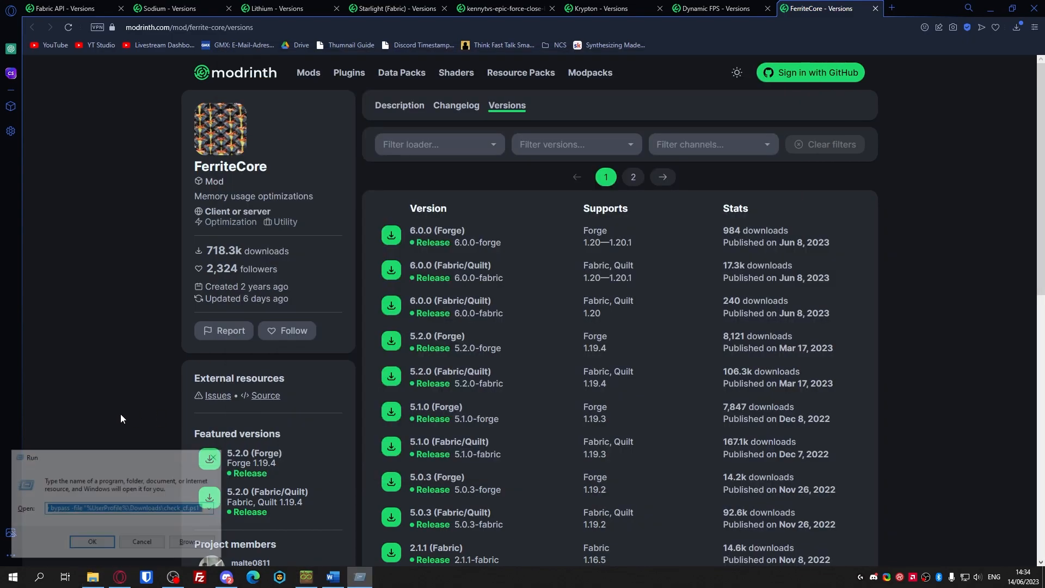
left_click(12, 577)
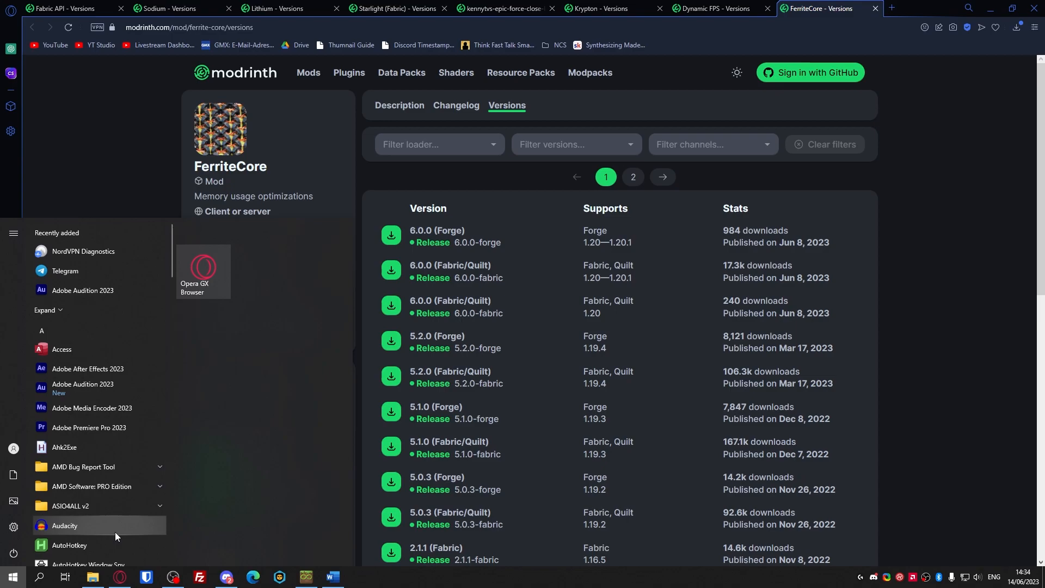
type("%ap")
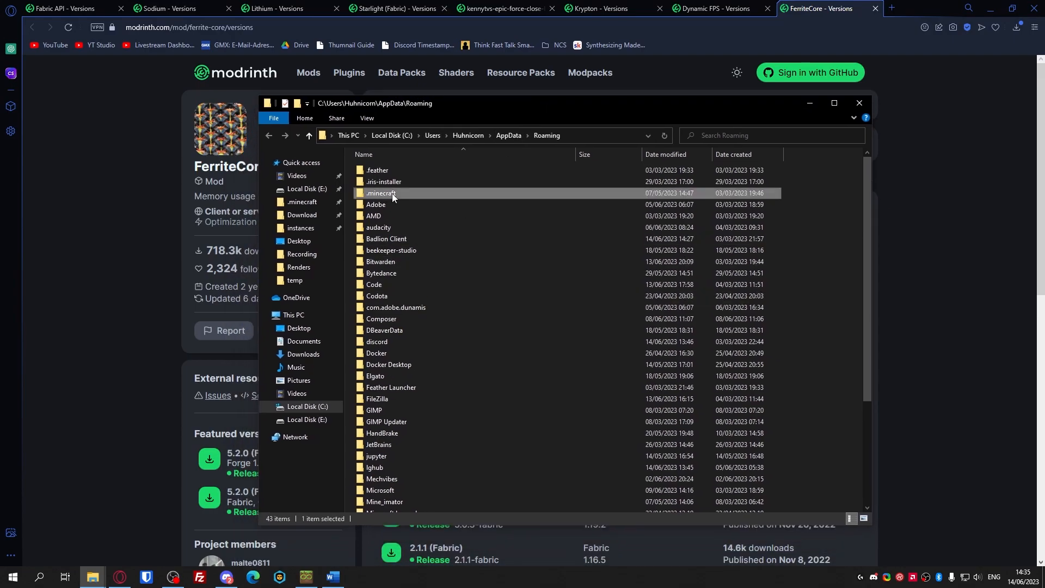
Step: Open .minecraft in Roaming and browse to the 1.20.1 optimization instance's .minecraft folder
double_click(381, 194)
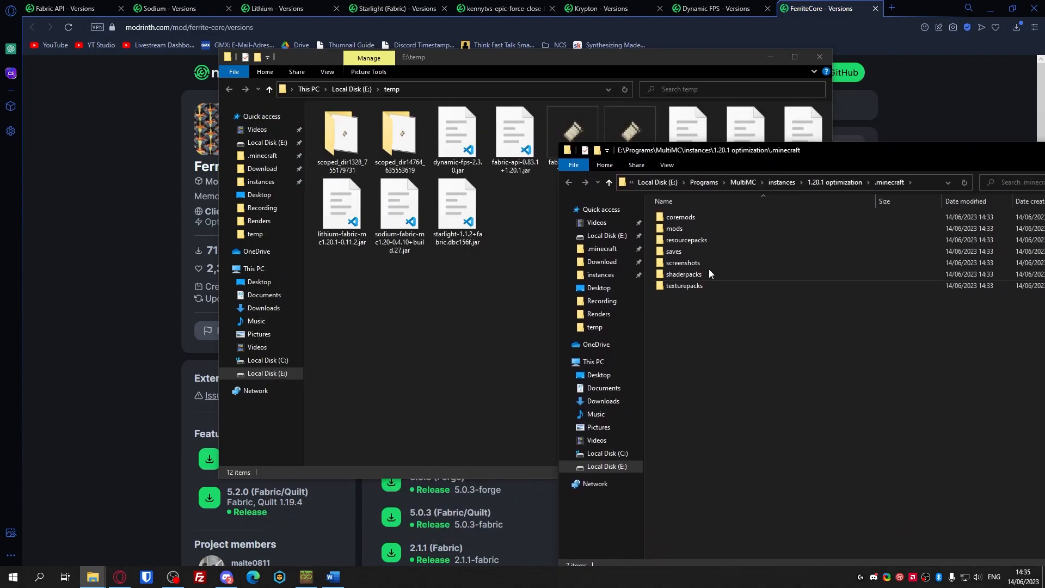
left_click(684, 285)
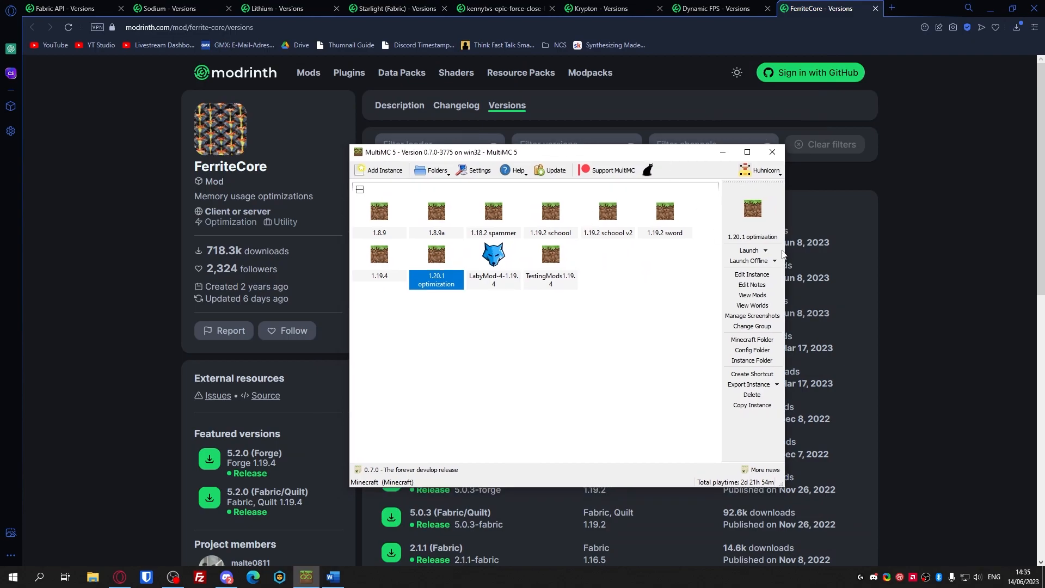
Step: Launch the instance offline, then override its Java installation with an auto-detected version
left_click(749, 251)
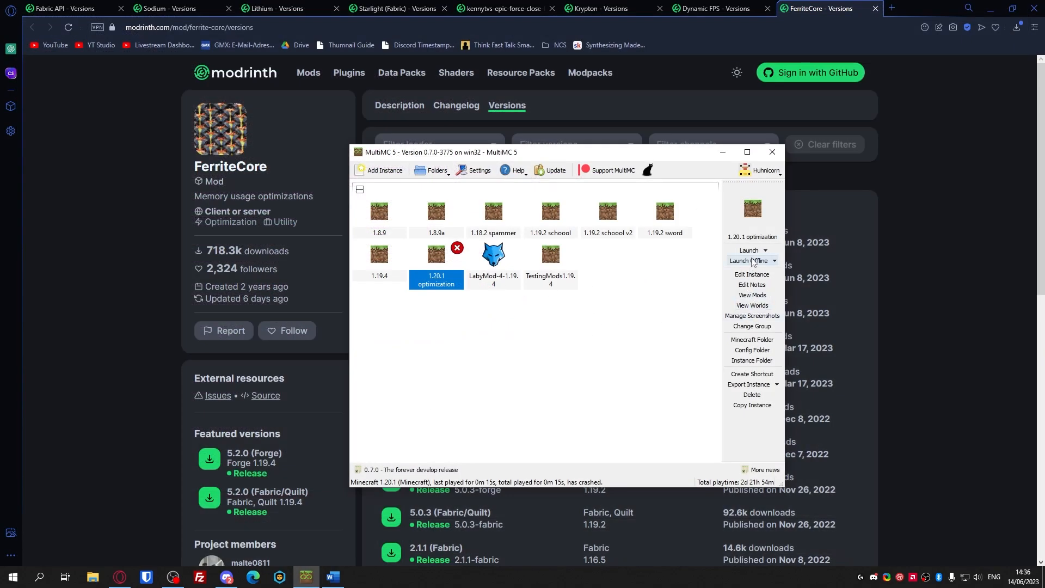
left_click(752, 274)
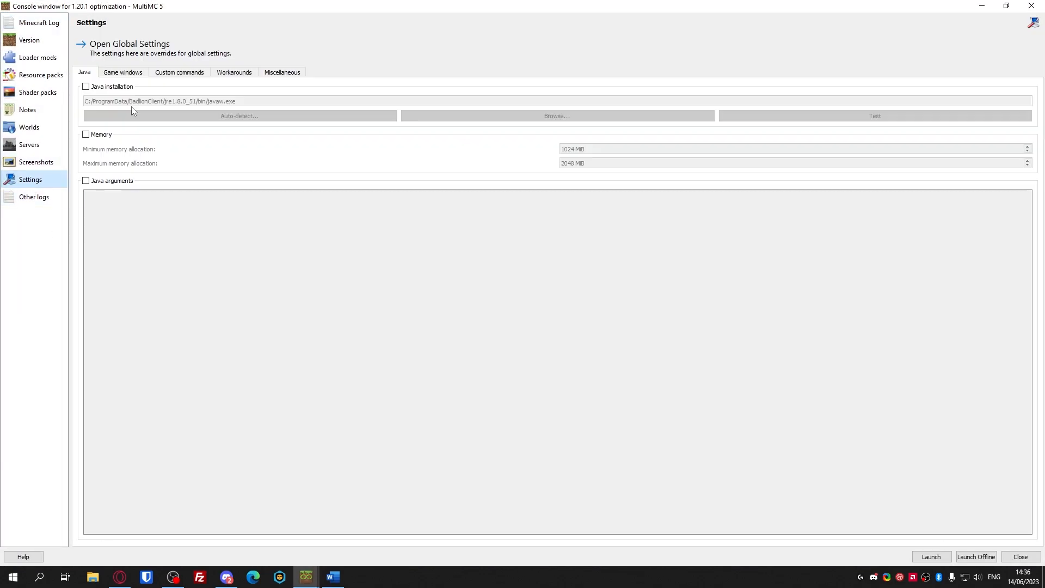
left_click(238, 115)
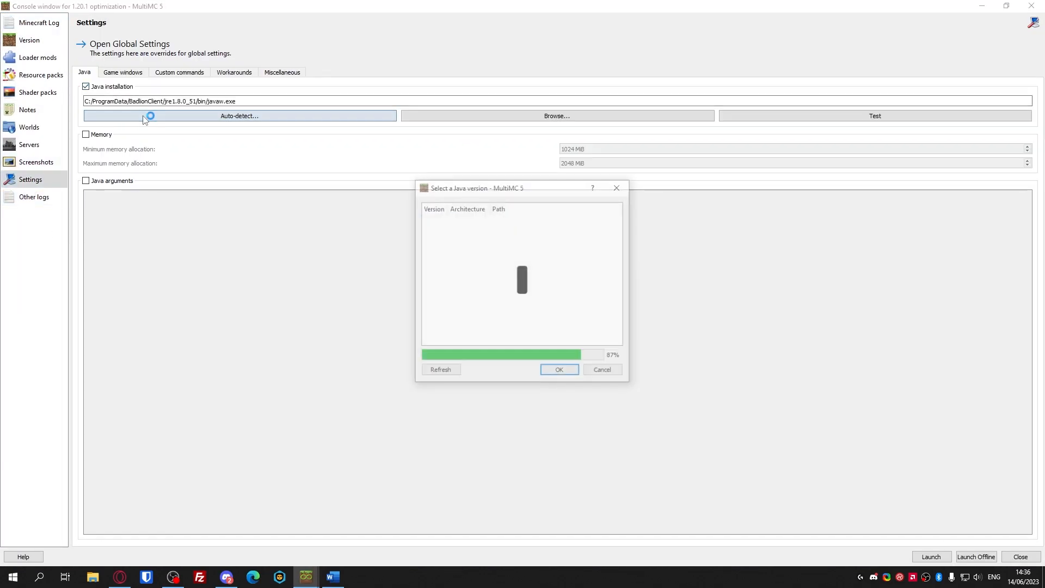
left_click(559, 369)
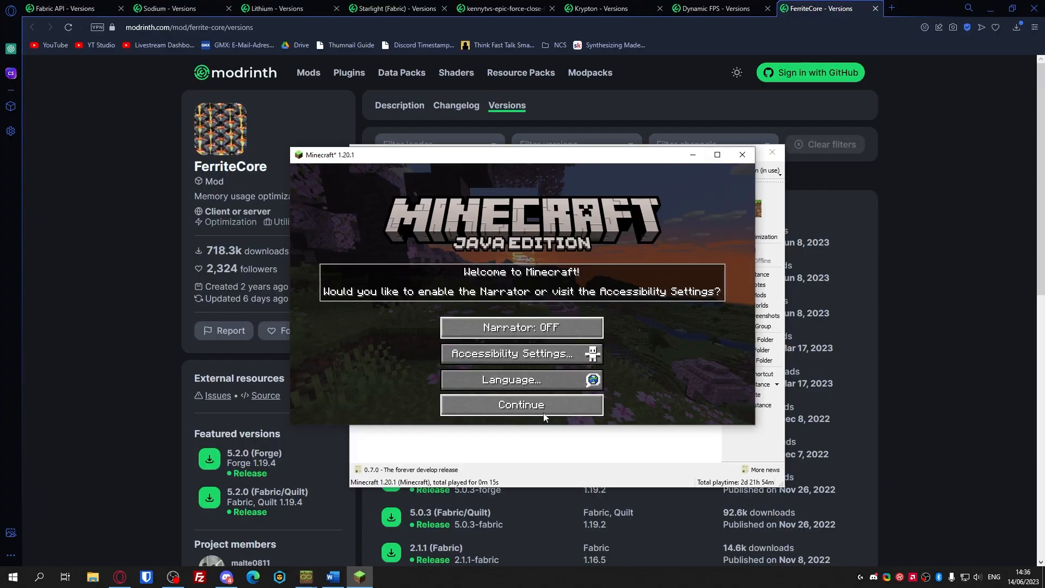
Step: Dismiss the narrator prompt and apply GUI Scale 2 in Video Settings
left_click(522, 405)
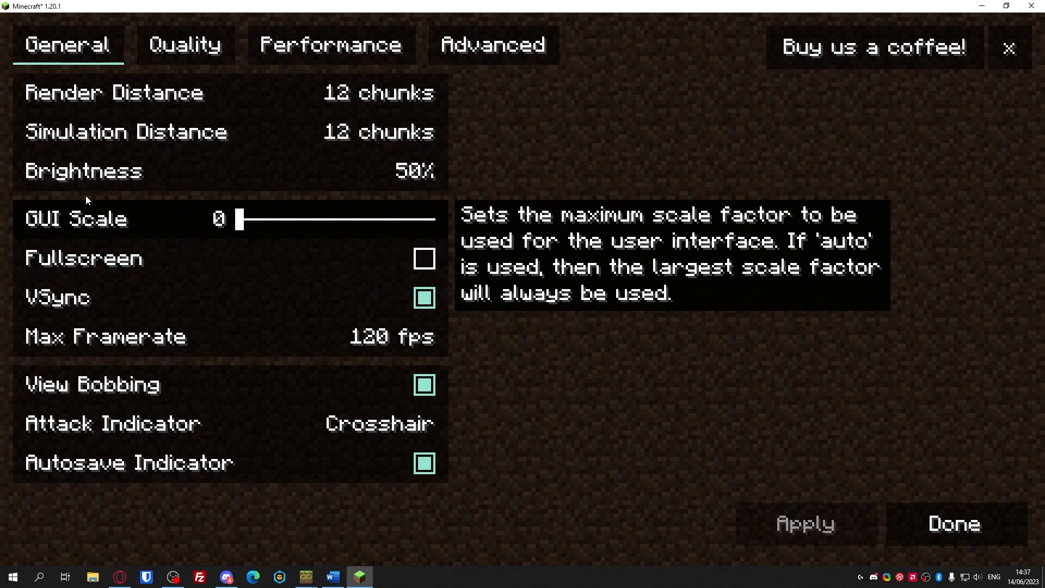
left_click_drag(238, 219, 336, 218)
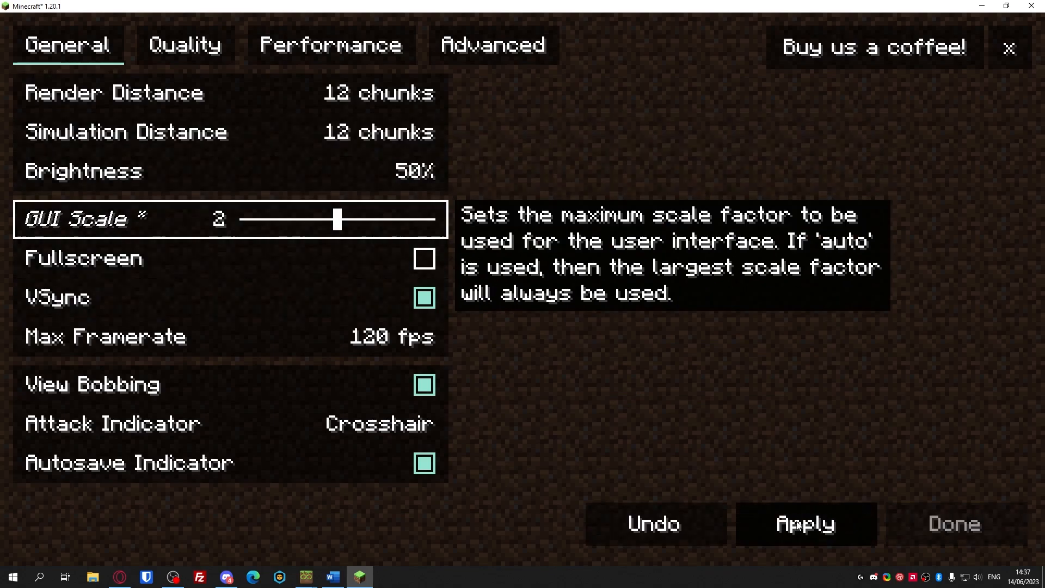
left_click(952, 523)
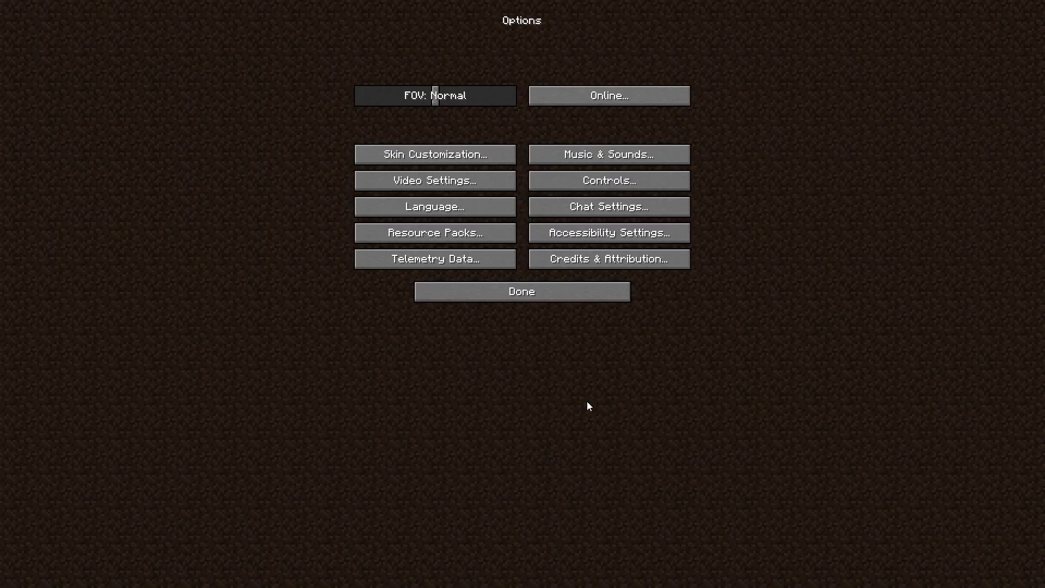
left_click(521, 292)
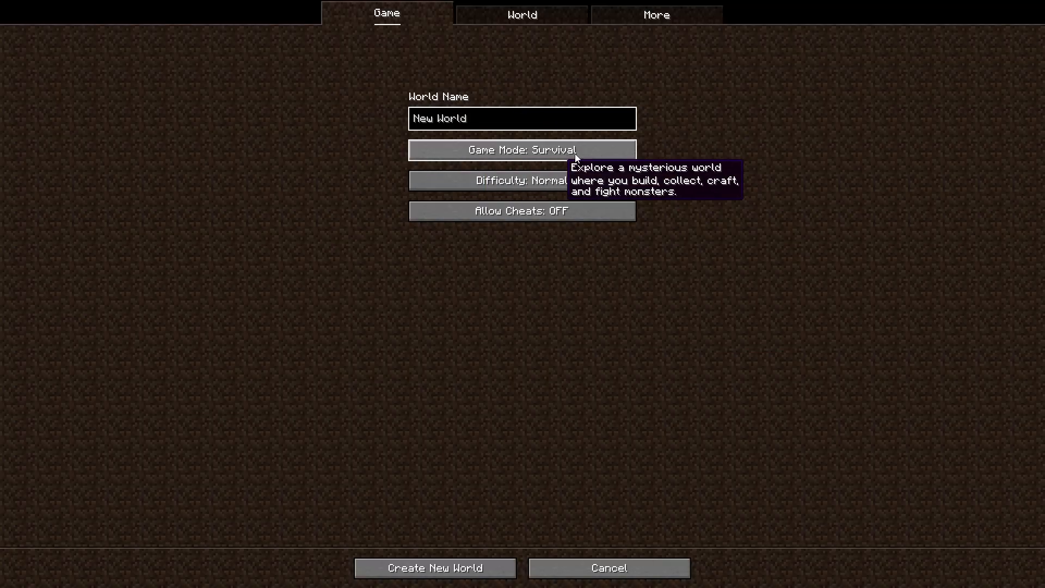
Step: Name the world 'New World' and create it in Survival mode
left_click(521, 118)
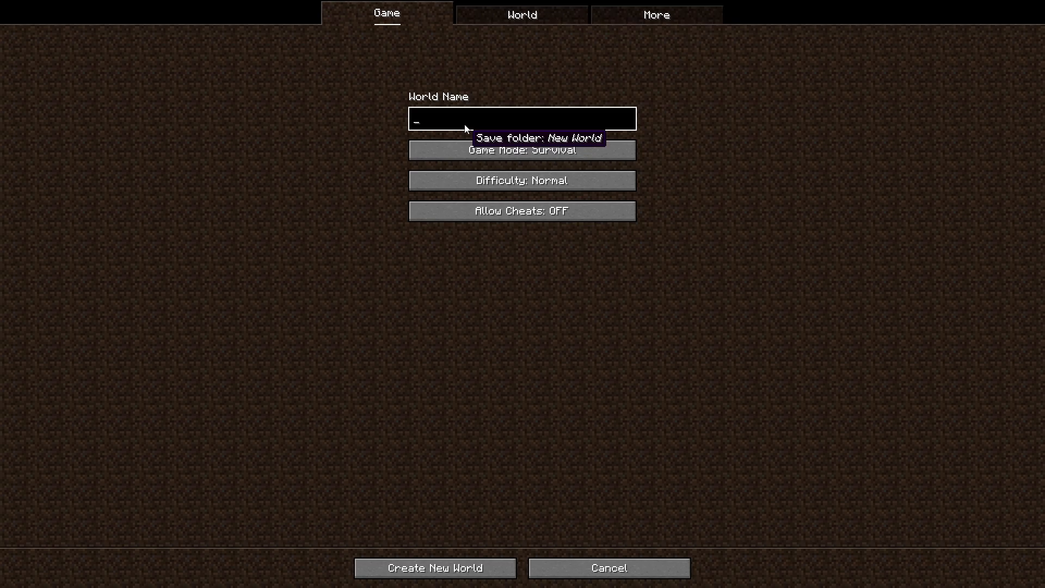
left_click(434, 567)
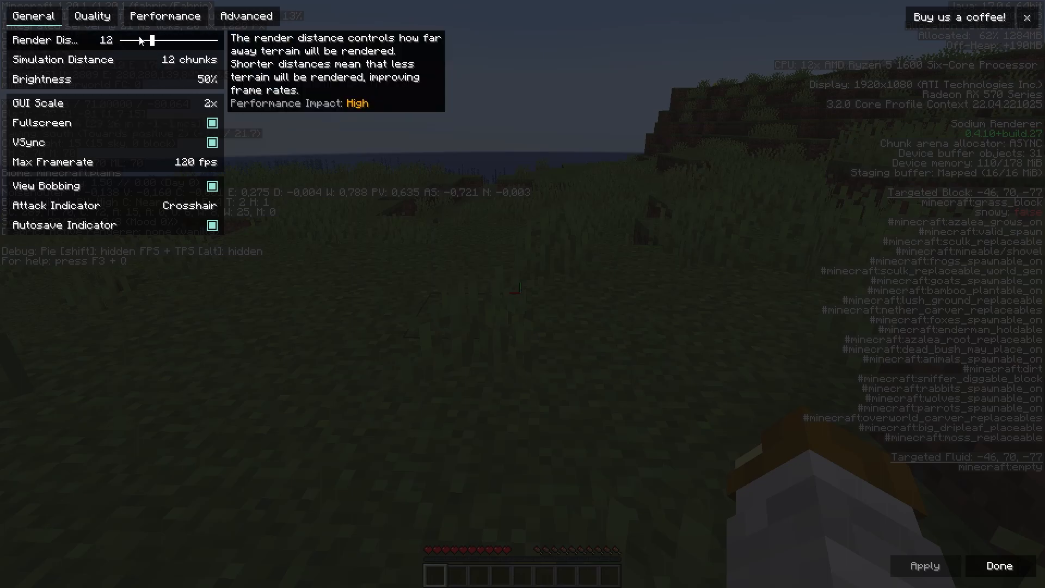
Step: Lower the render and simulation distances to 8 chunks each
left_click_drag(145, 40, 119, 41)
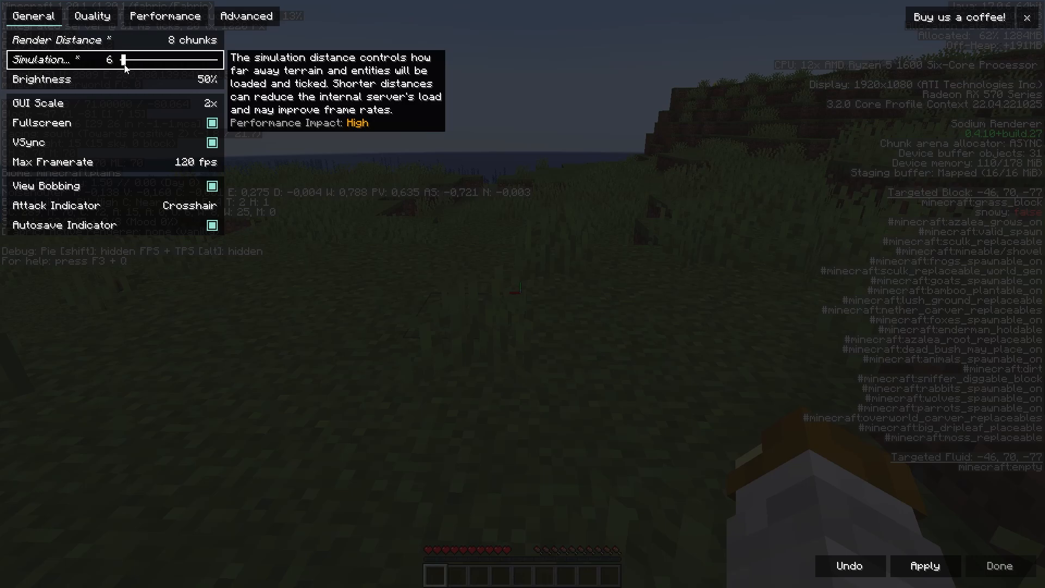
left_click_drag(123, 60, 131, 60)
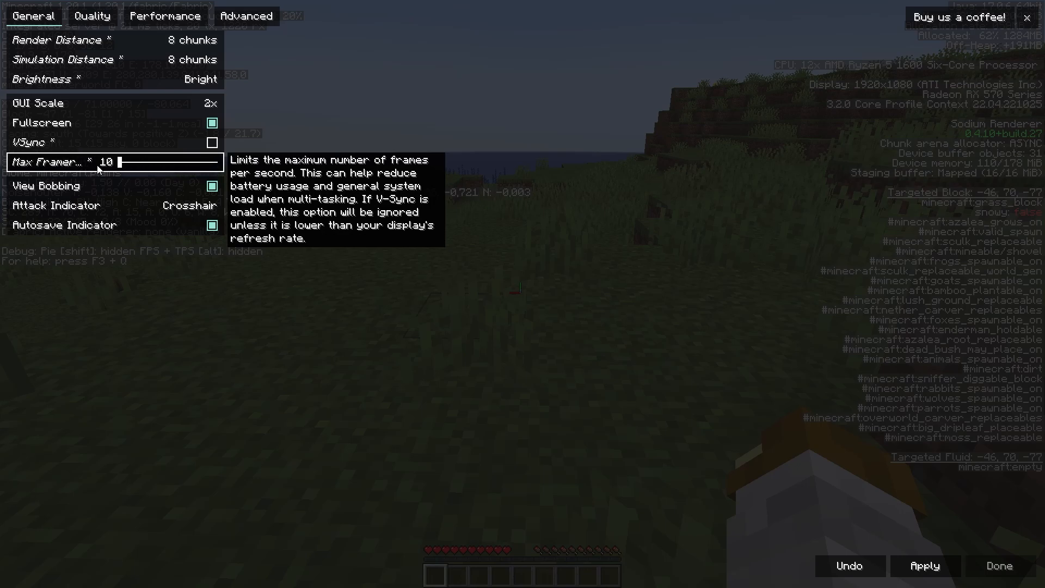
Step: Drag the Max Framerate slider up to Unlimited
left_click_drag(117, 161, 220, 162)
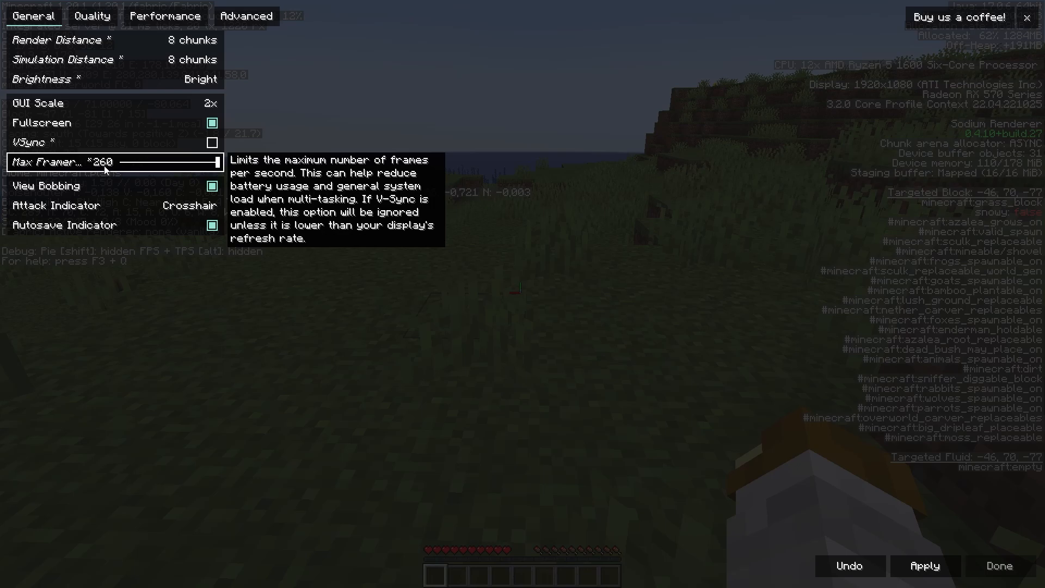
left_click_drag(219, 162, 183, 162)
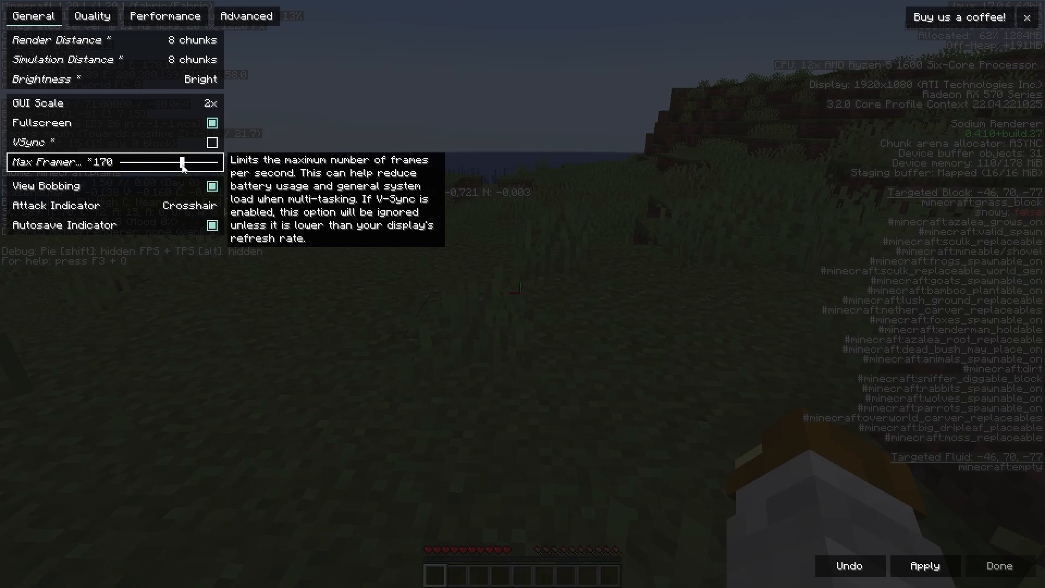
left_click_drag(183, 161, 166, 161)
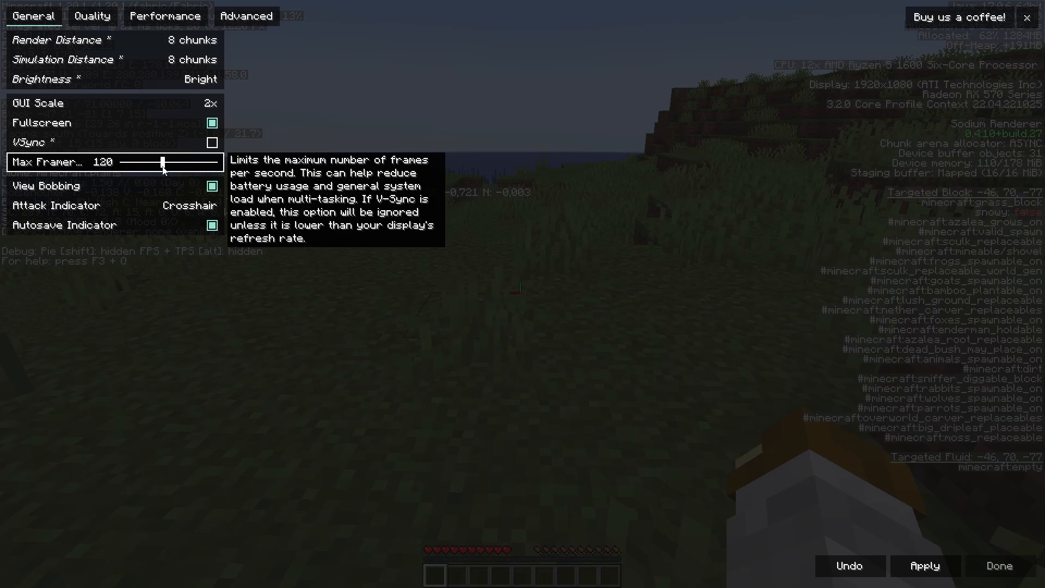
left_click_drag(167, 163, 219, 163)
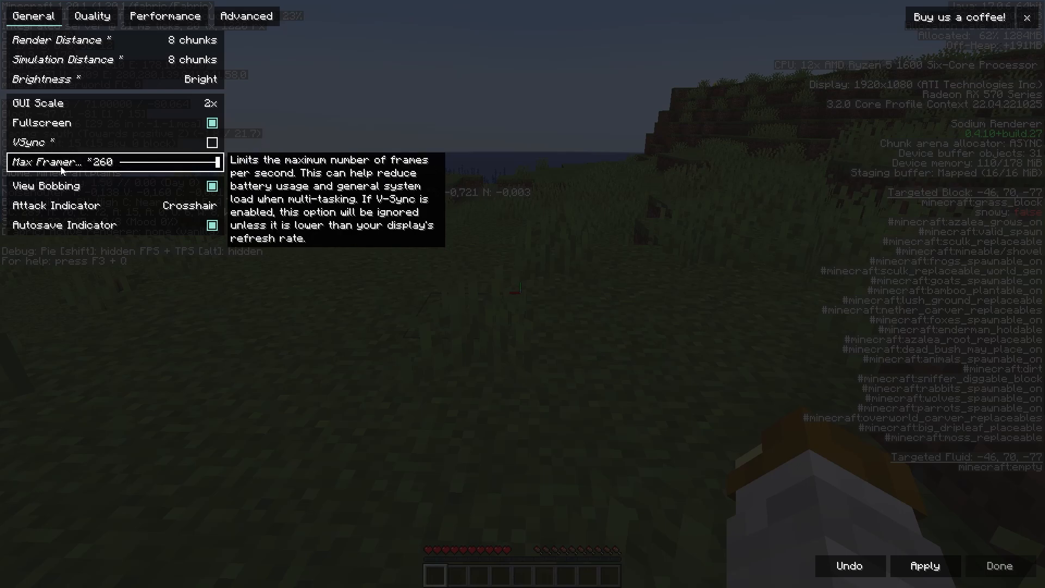
mouse_move(131, 287)
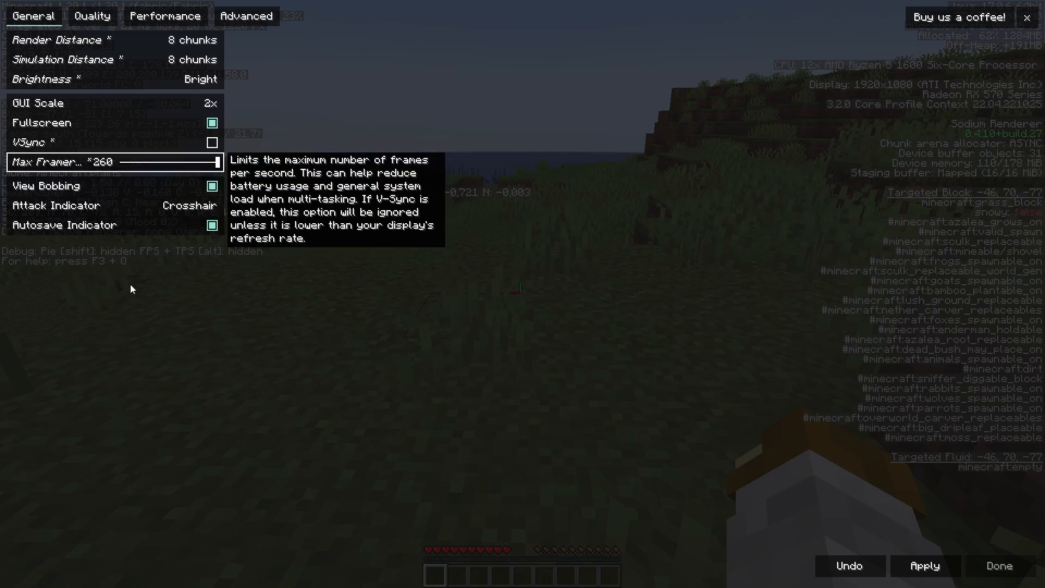
left_click_drag(200, 162, 220, 161)
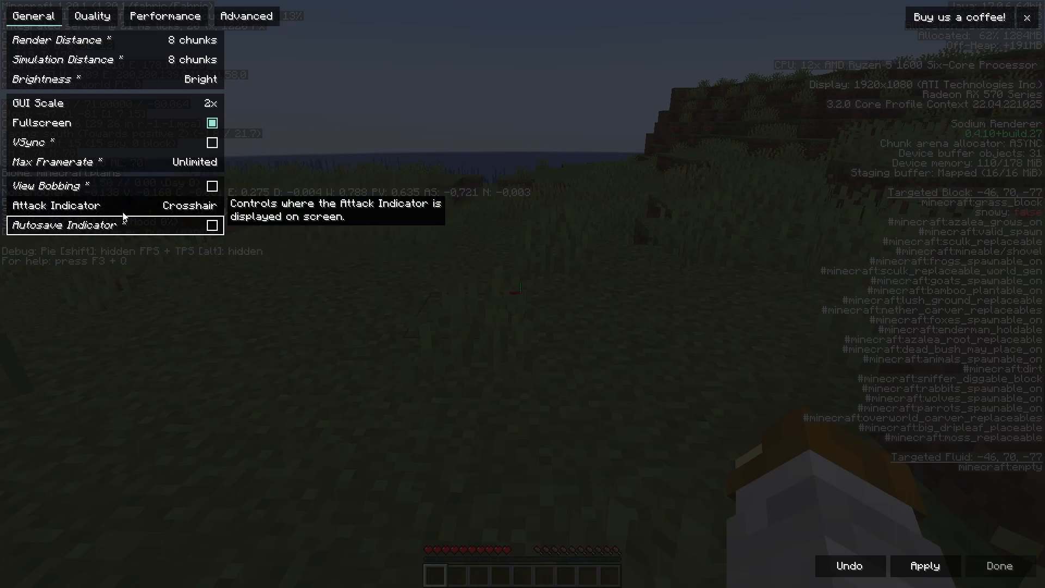
left_click(91, 16)
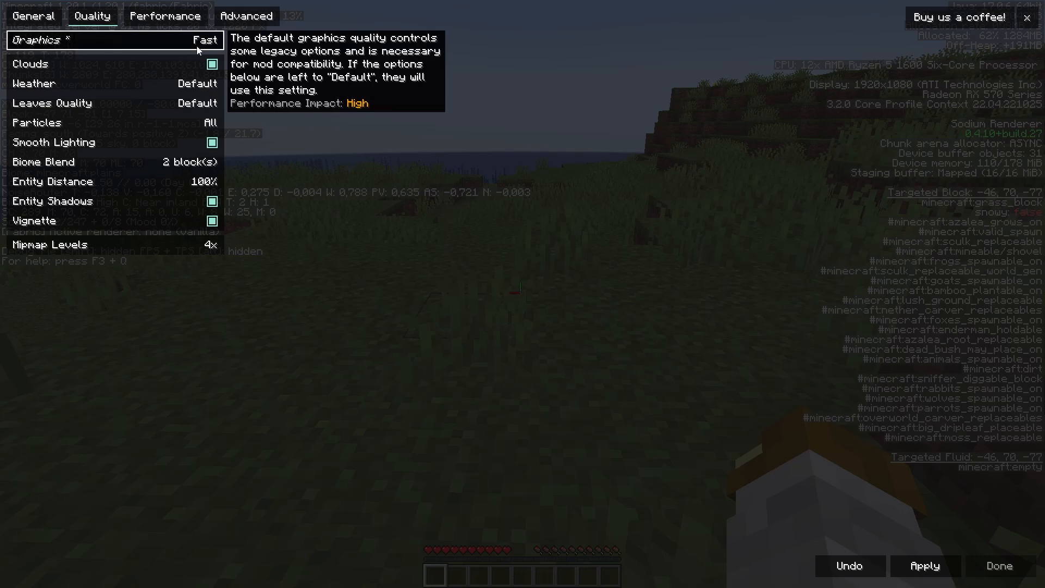
mouse_move(218, 120)
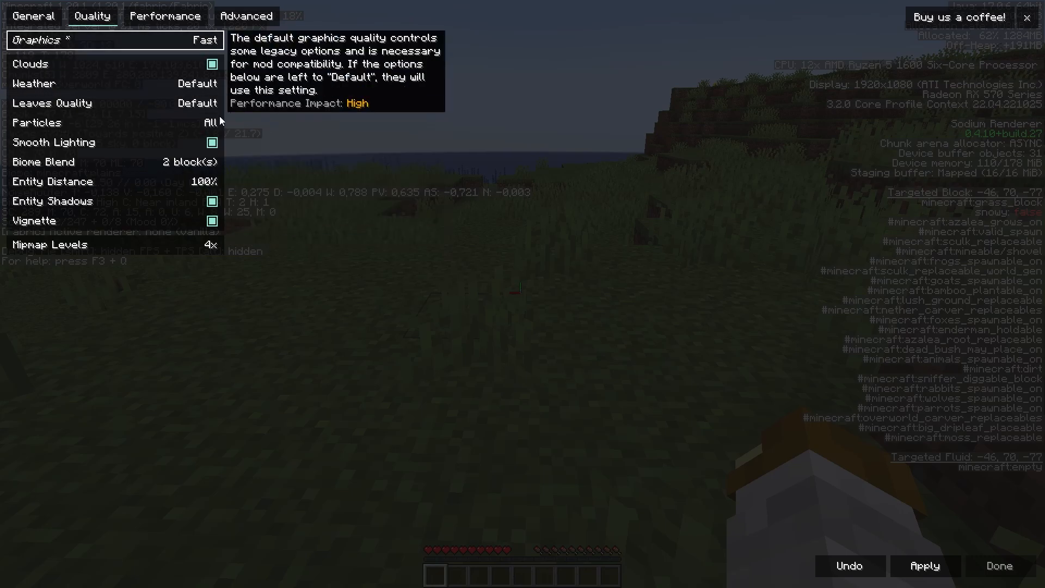
mouse_move(436, 97)
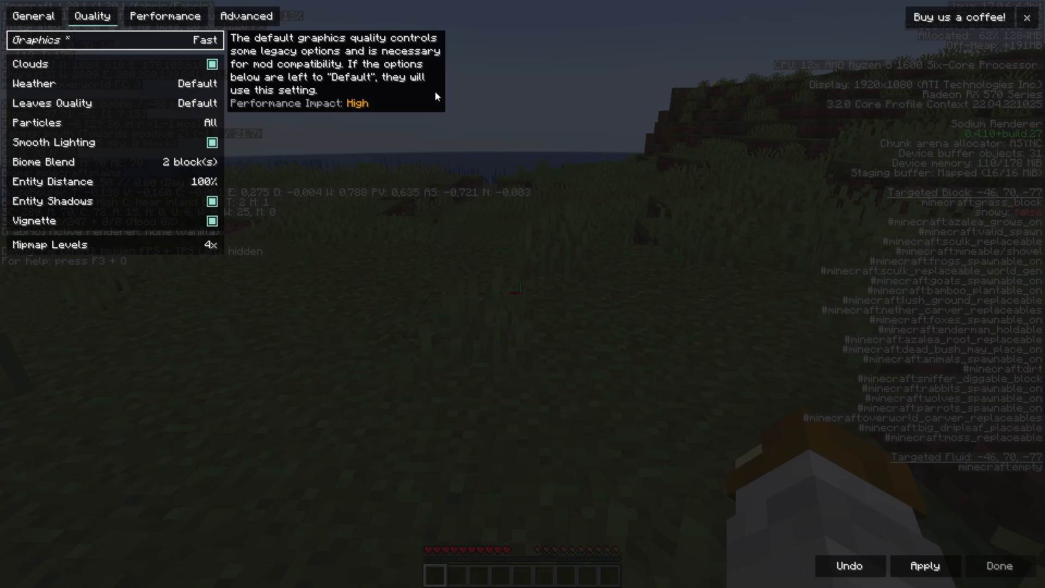
mouse_move(374, 88)
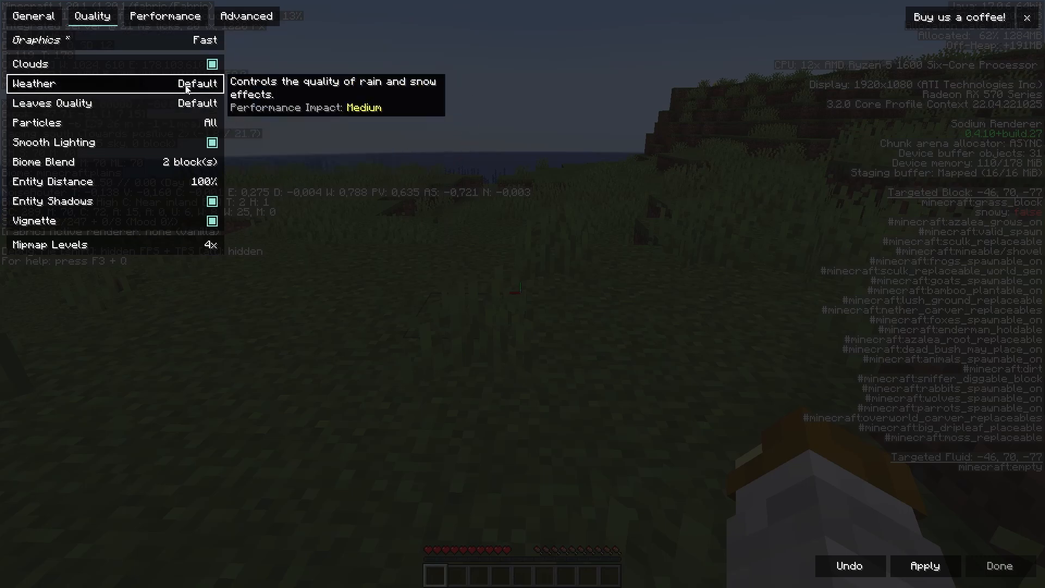
Step: Set weather effects to Fast and mipmap levels down to 0
left_click(113, 82)
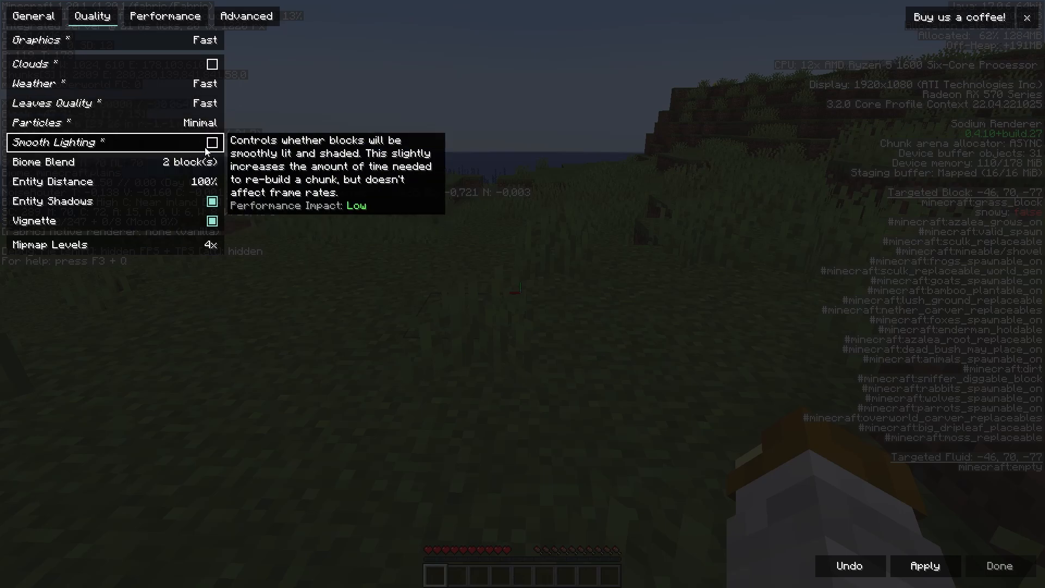
mouse_move(158, 143)
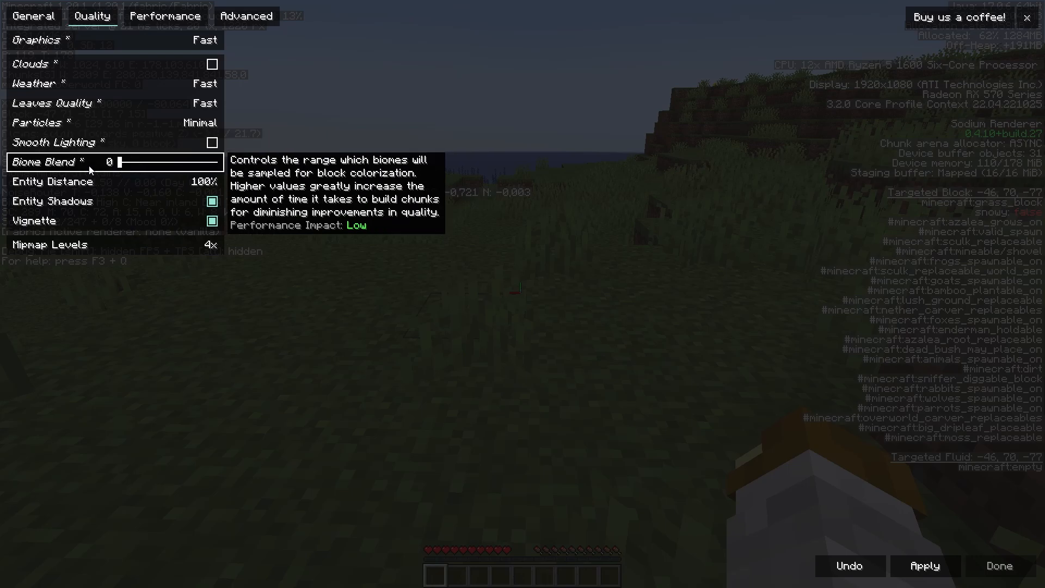
mouse_move(132, 182)
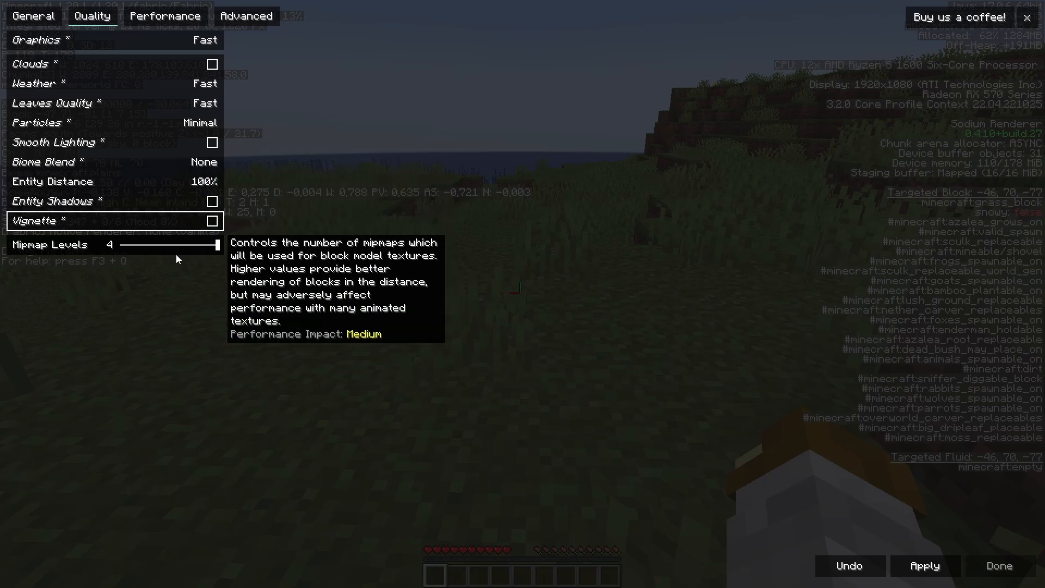
left_click_drag(210, 245, 123, 245)
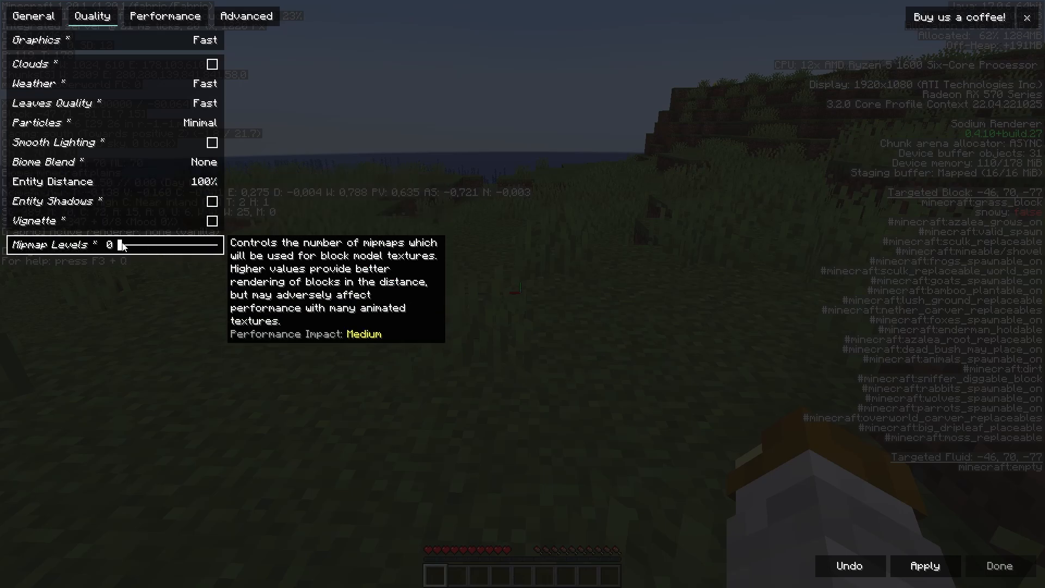
left_click(164, 15)
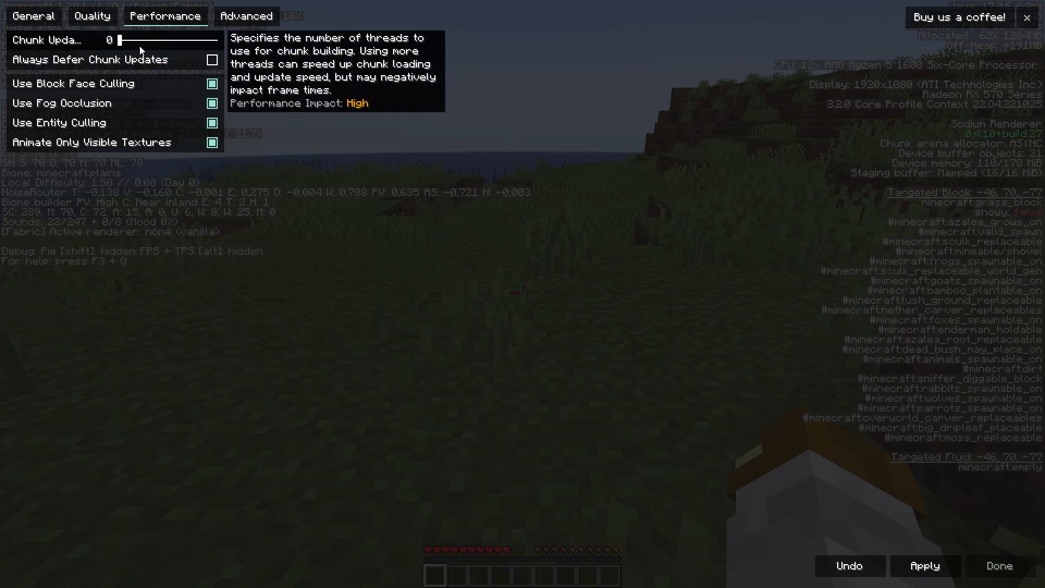
left_click(245, 15)
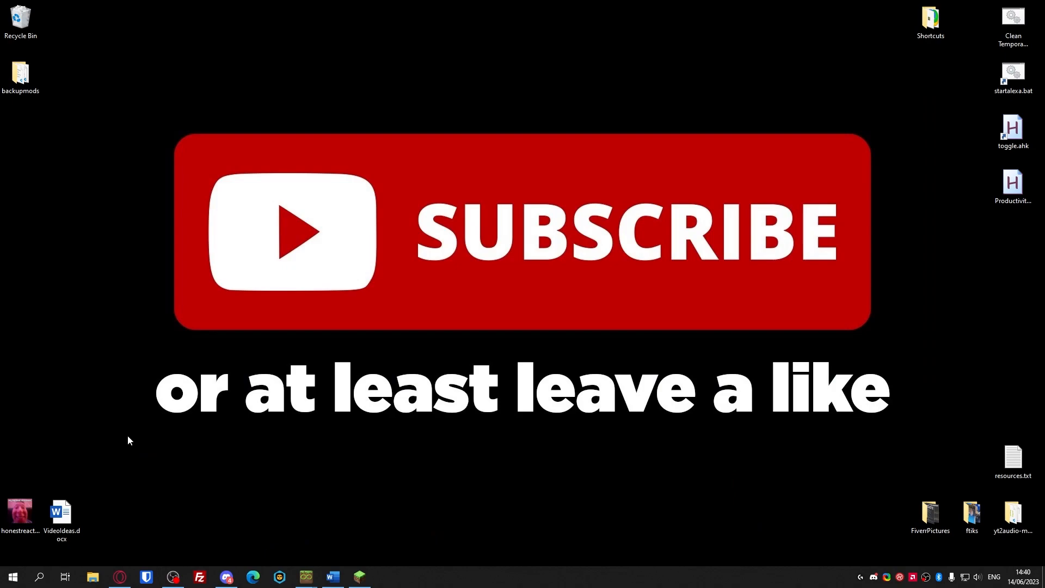
mouse_move(125, 444)
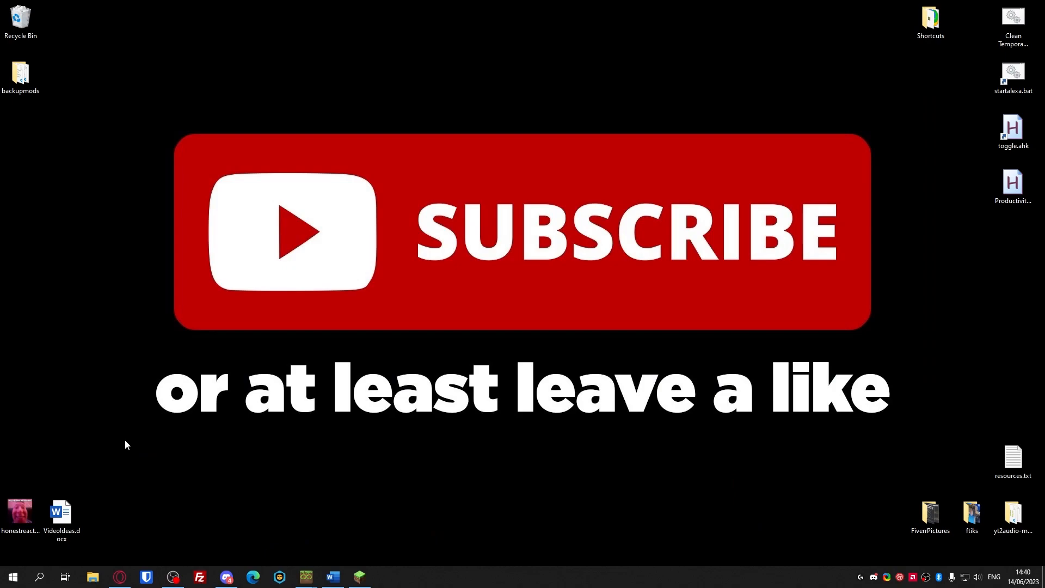